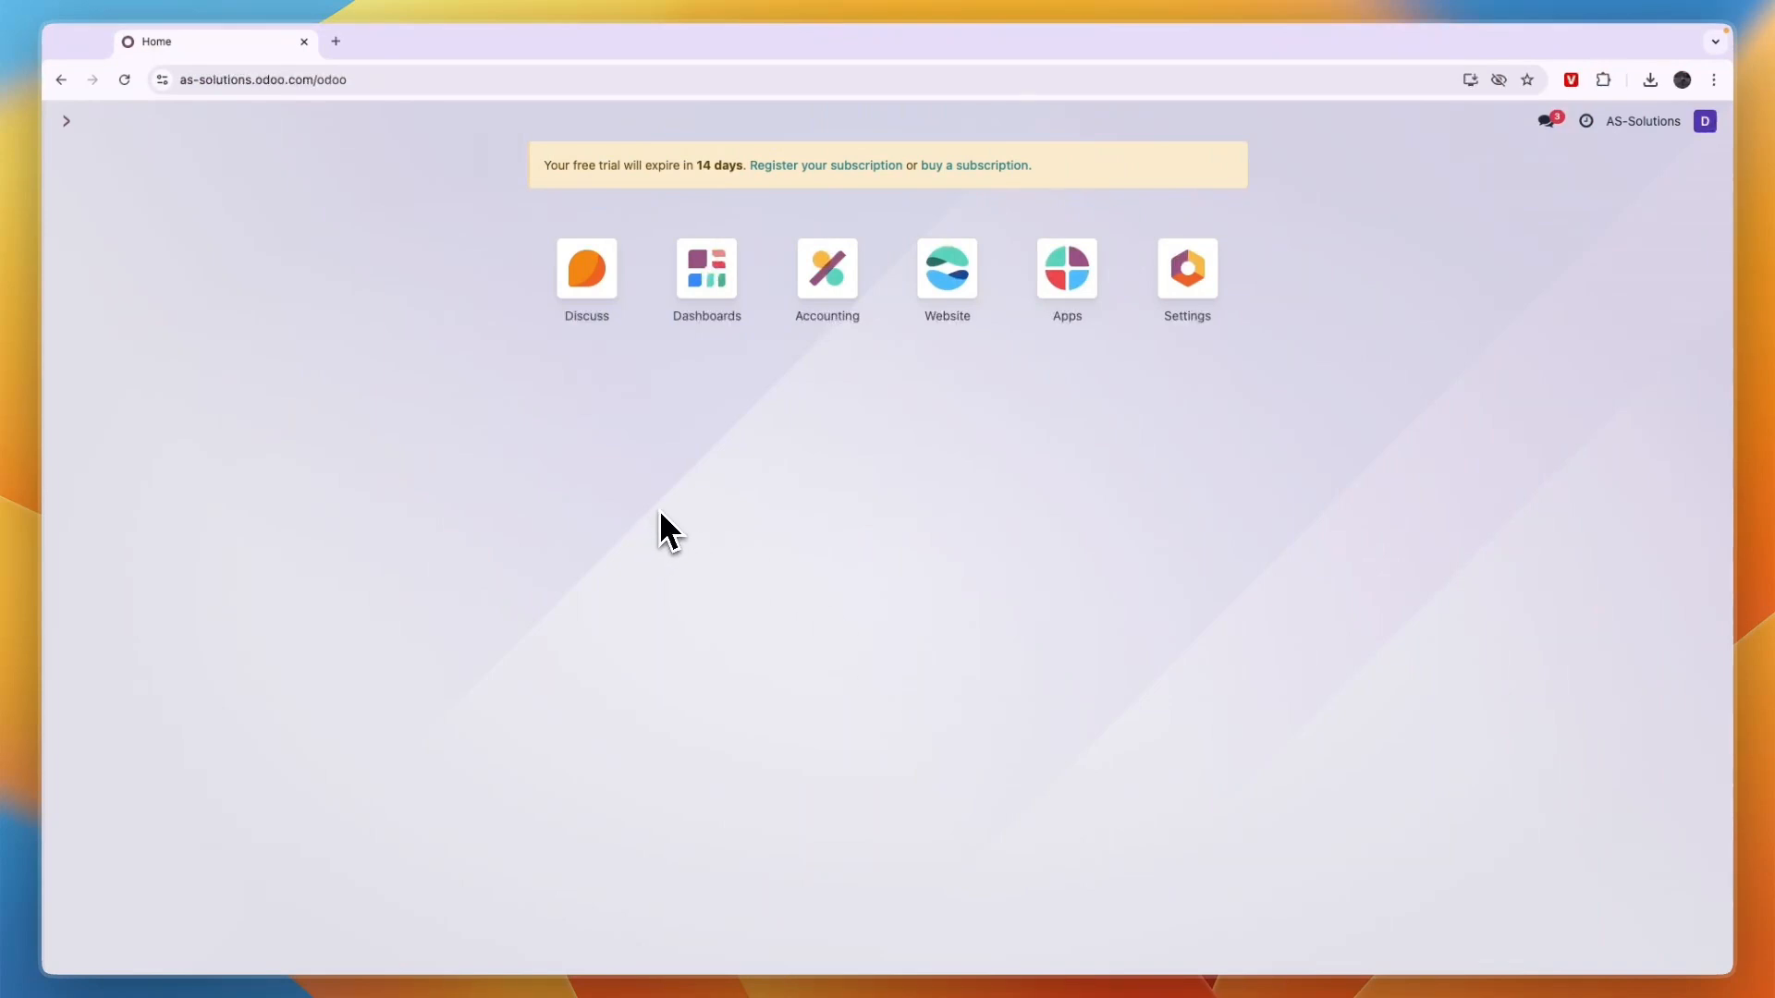
{"action": "mouse_move", "coordinate": [1063, 473]}
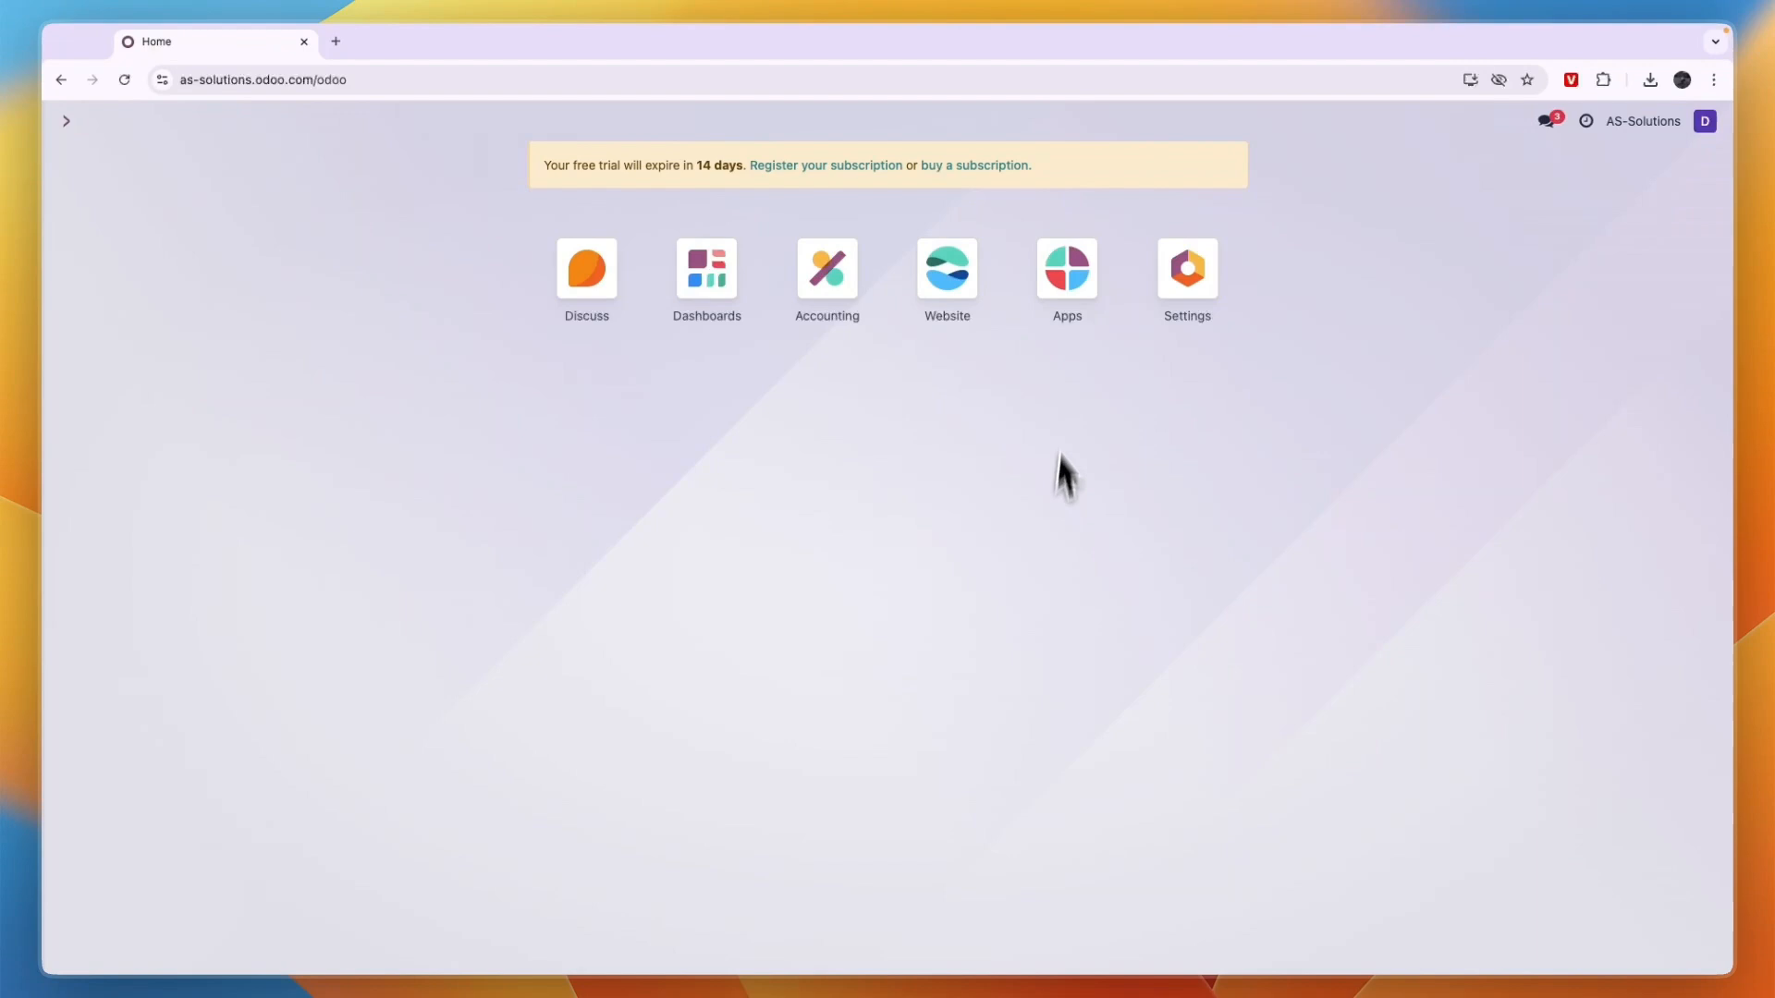
Launch the Website app and land on the AS-Solutions storefront homepage.
{"action": "left_click", "coordinate": [947, 268]}
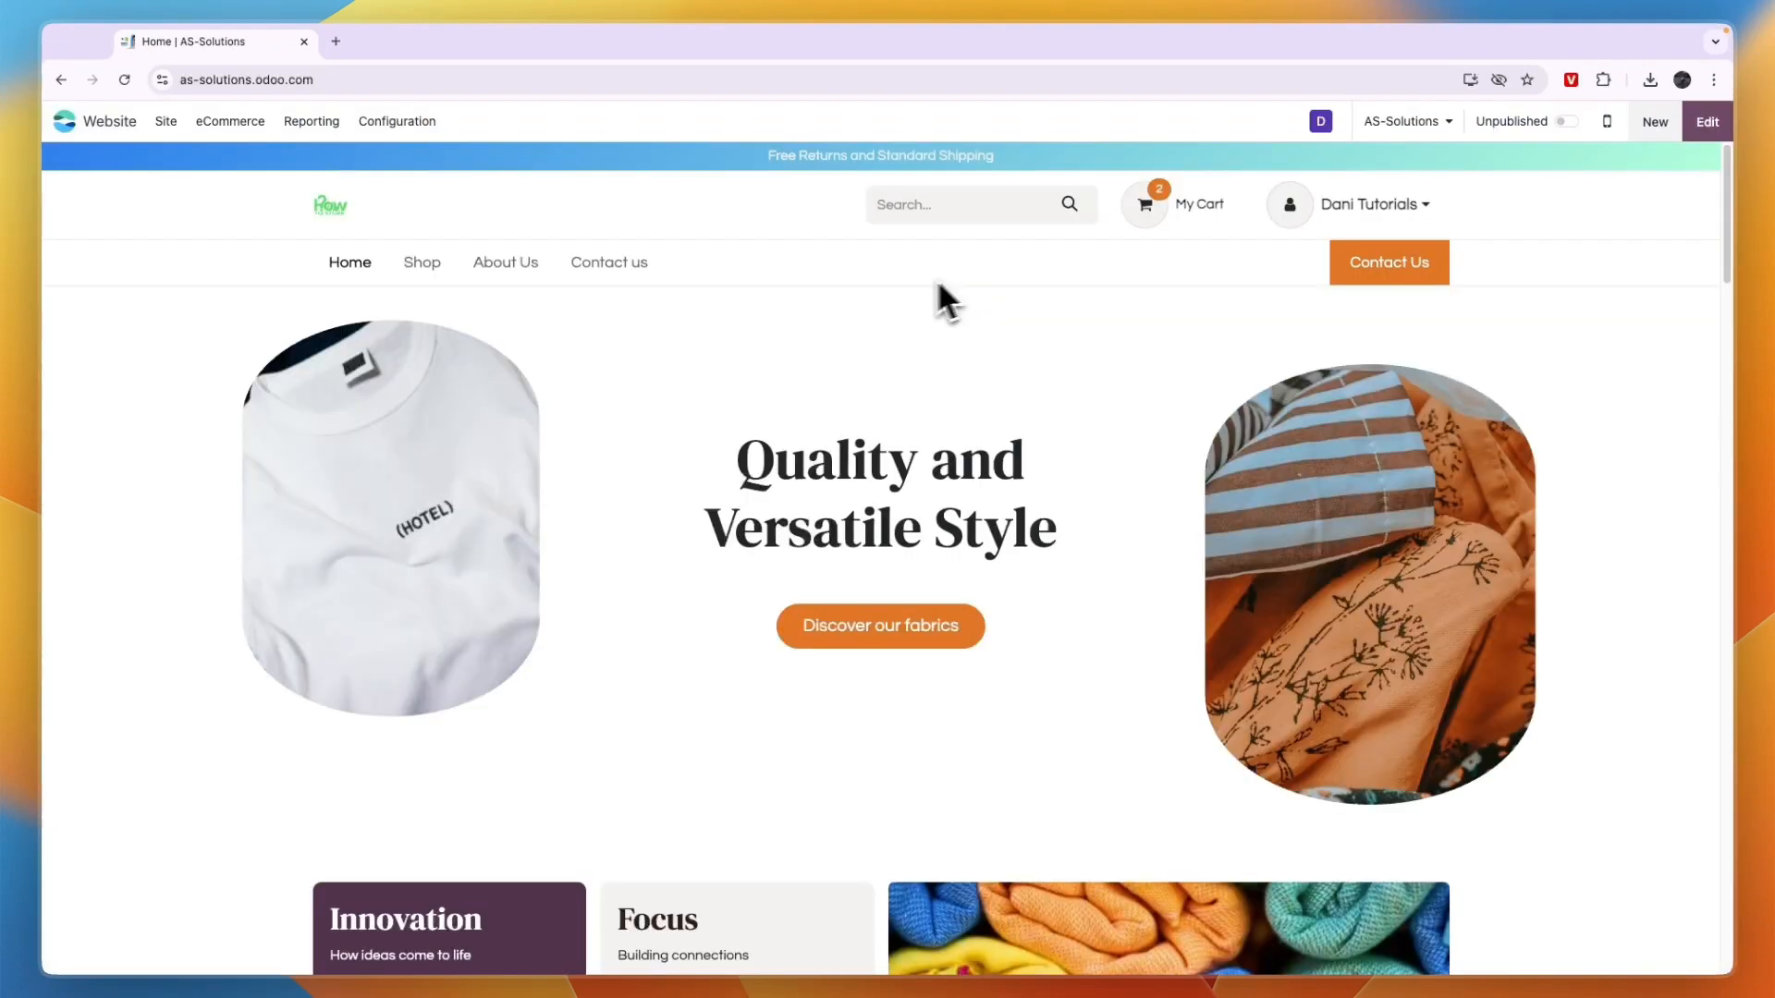
{"action": "mouse_move", "coordinate": [1027, 518]}
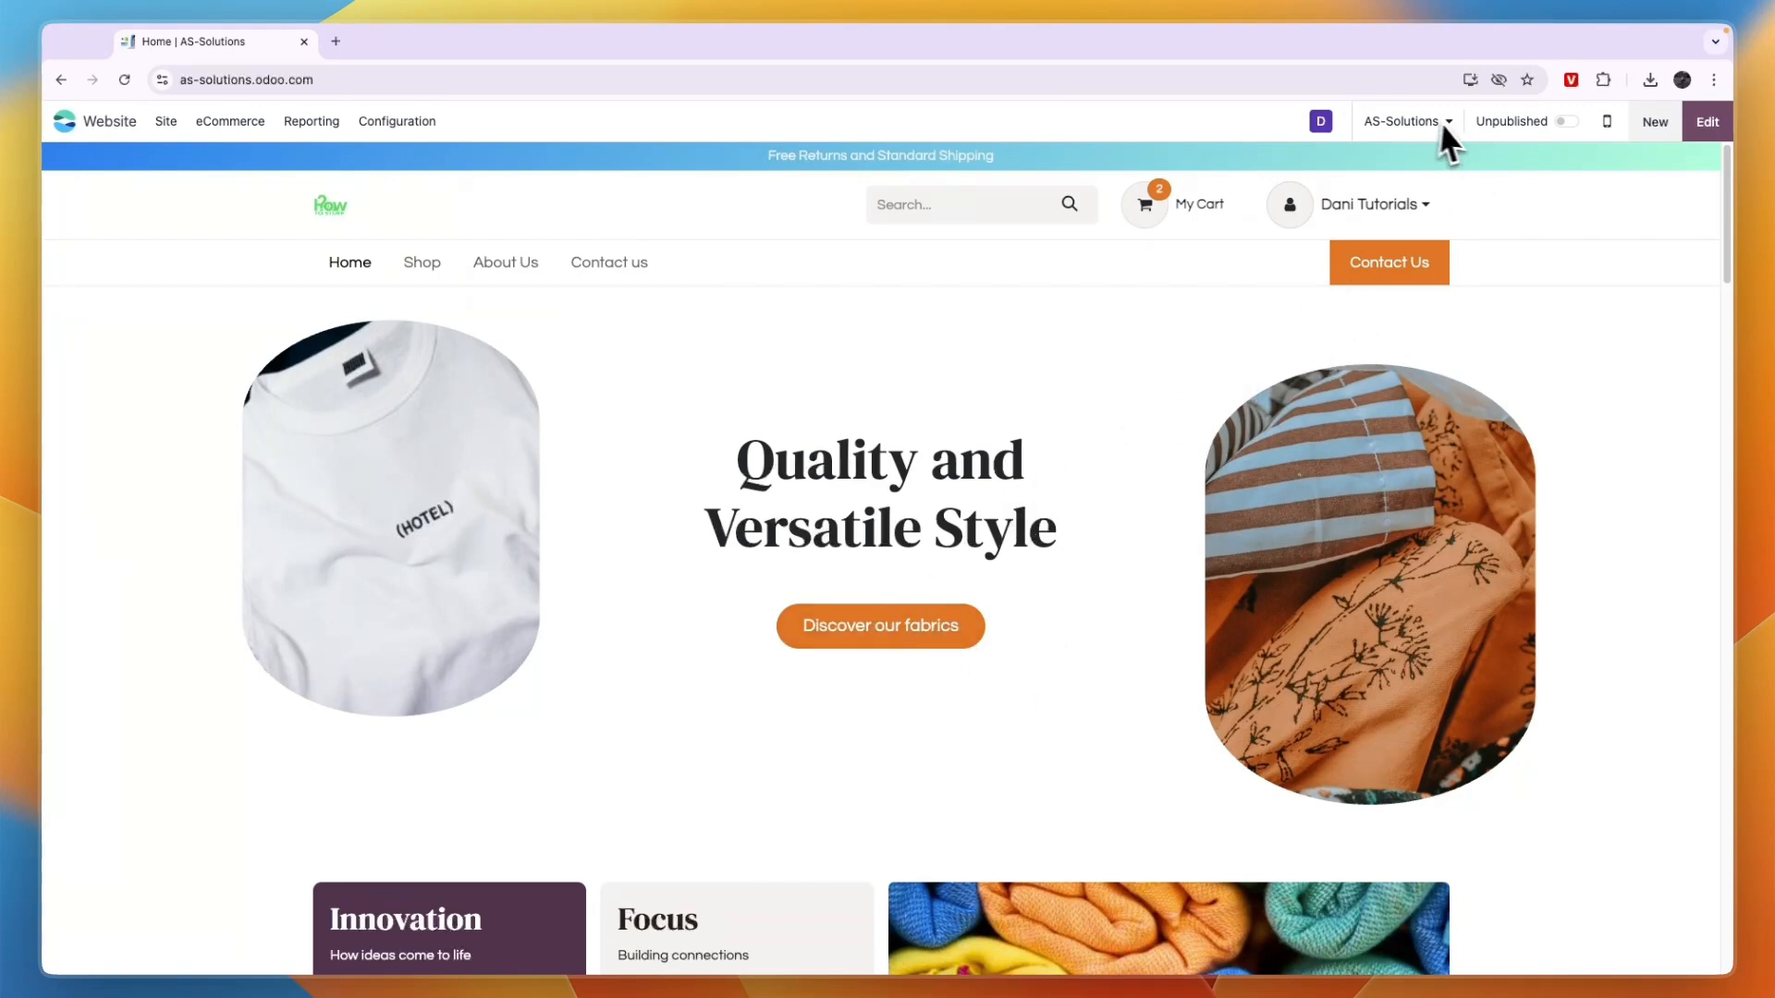
{"action": "left_click", "coordinate": [1405, 122]}
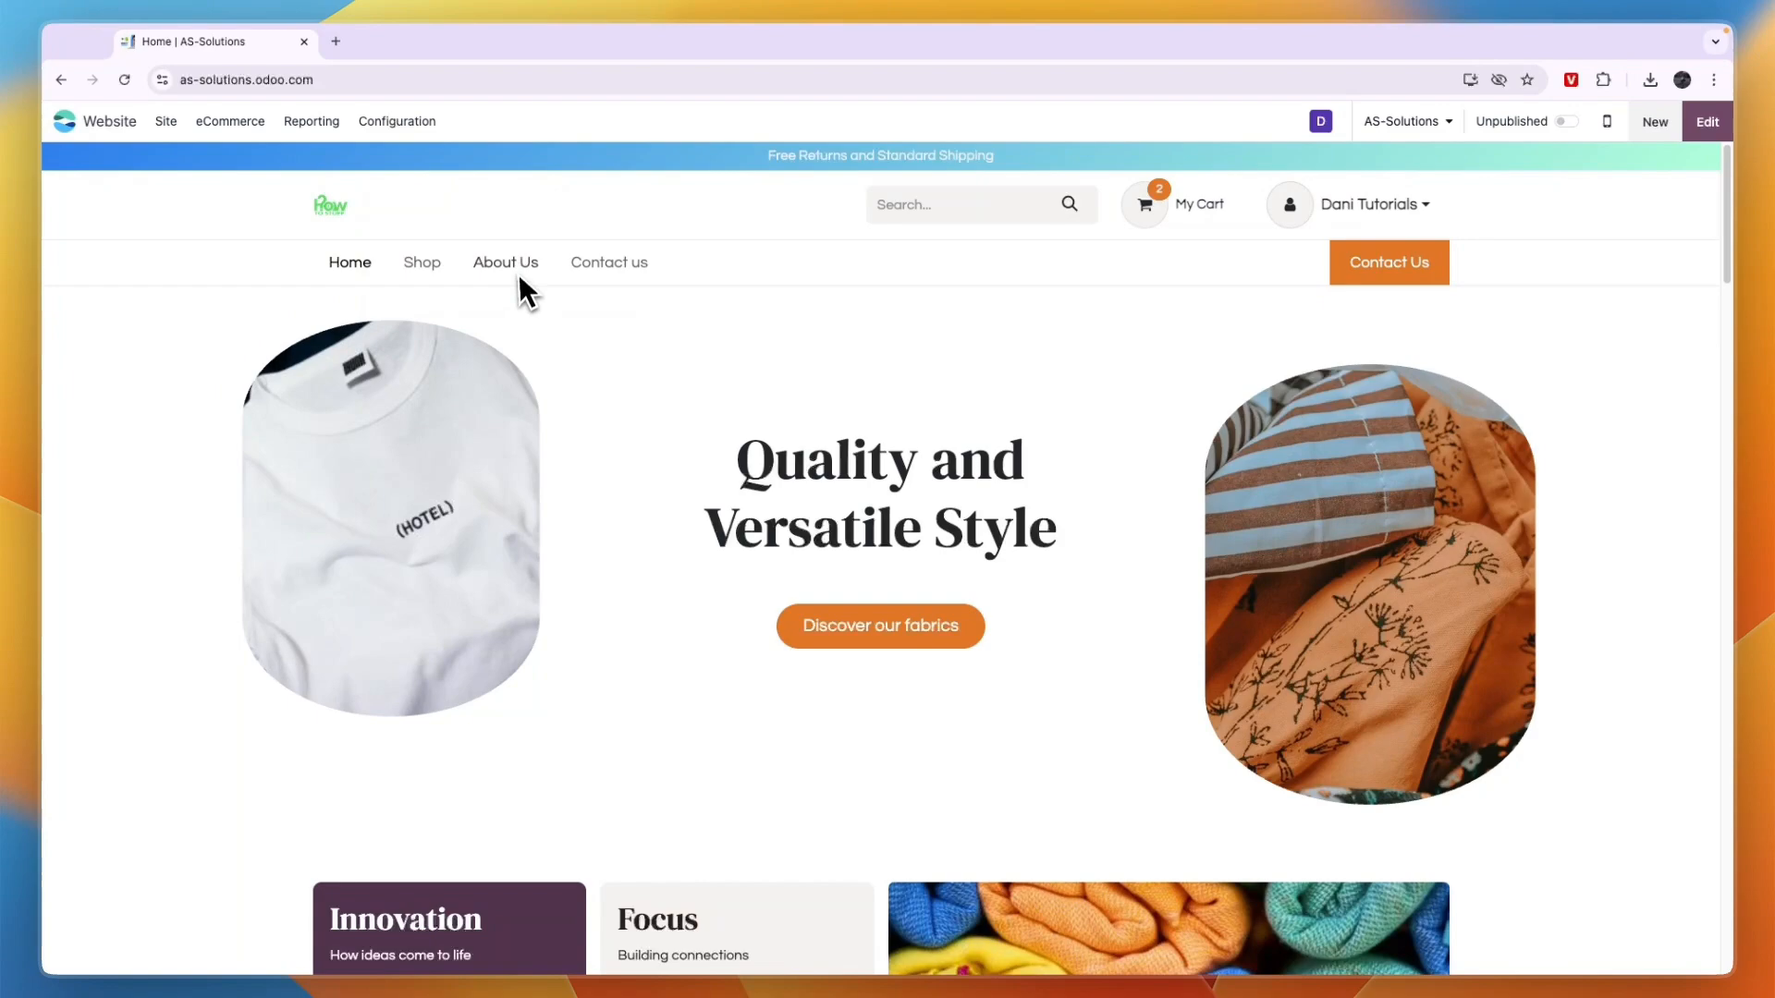
Go to the About Us page and scroll to the 'Meet our dedicated team' section.
{"action": "left_click", "coordinate": [505, 261]}
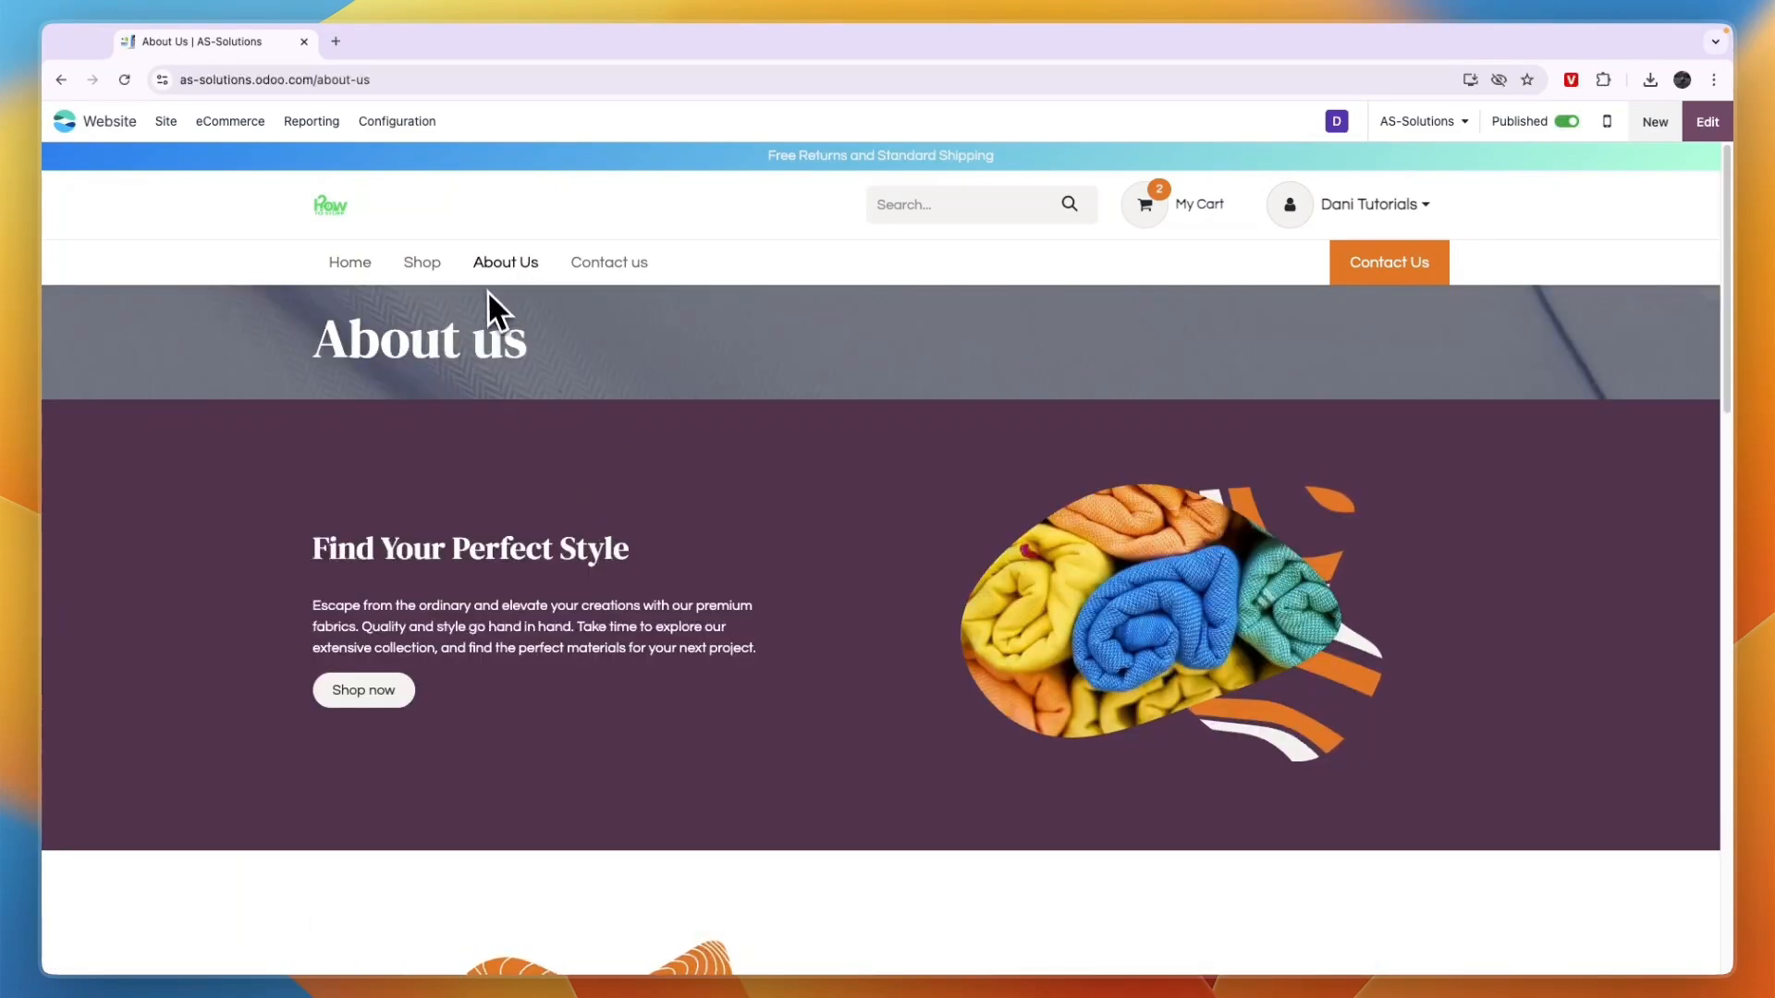
{"action": "scroll", "scroll_direction": "down", "scroll_amount": 3}
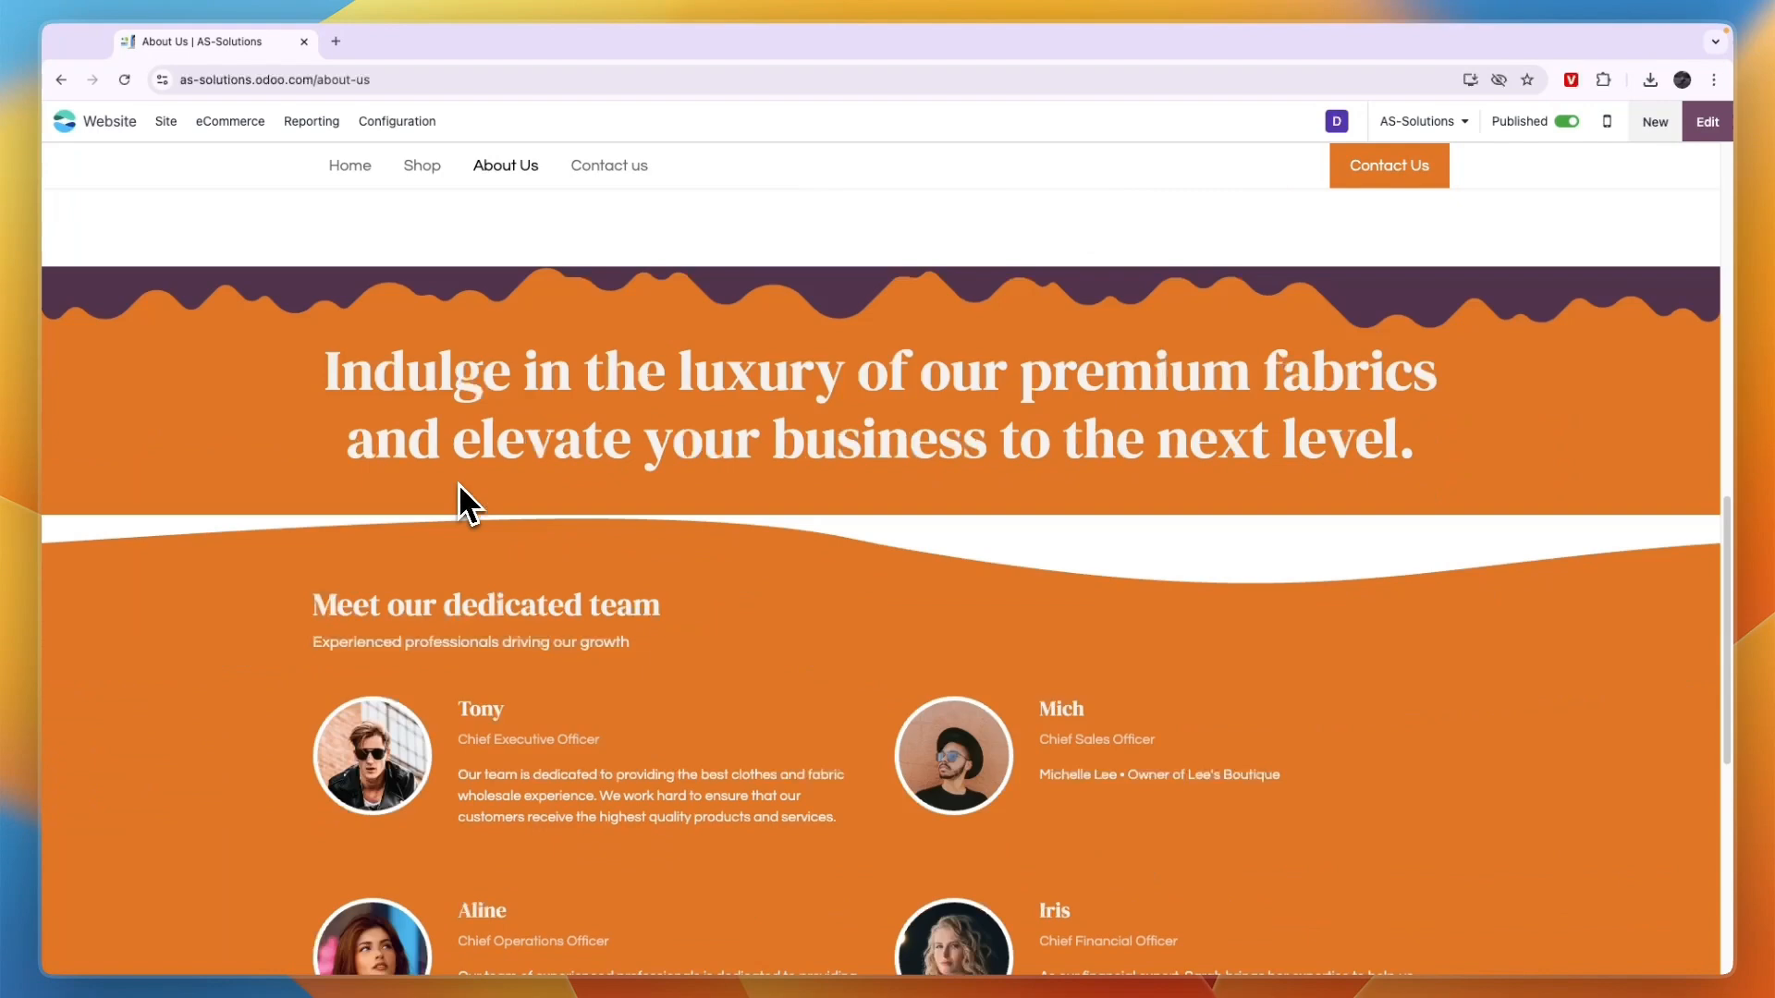
{"action": "scroll", "scroll_direction": "down", "scroll_amount": 3}
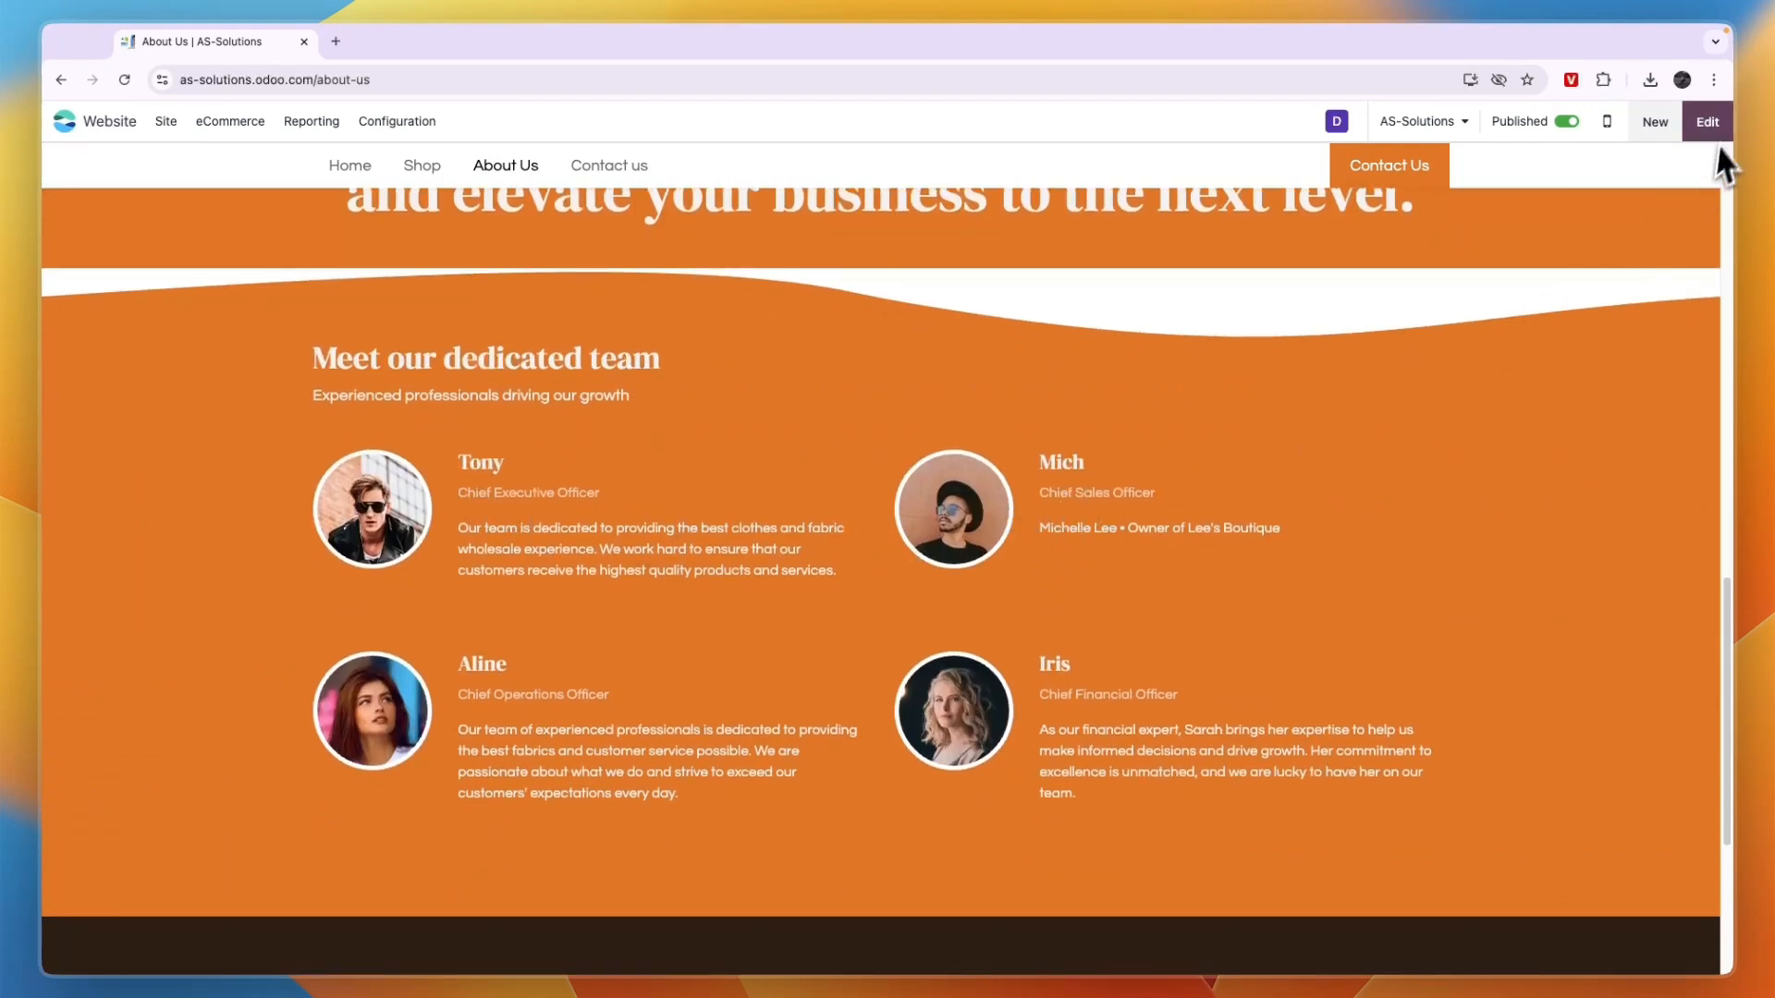
Enter edit mode and drop a Button block under Mich's description in the team section.
{"action": "left_click", "coordinate": [1704, 122]}
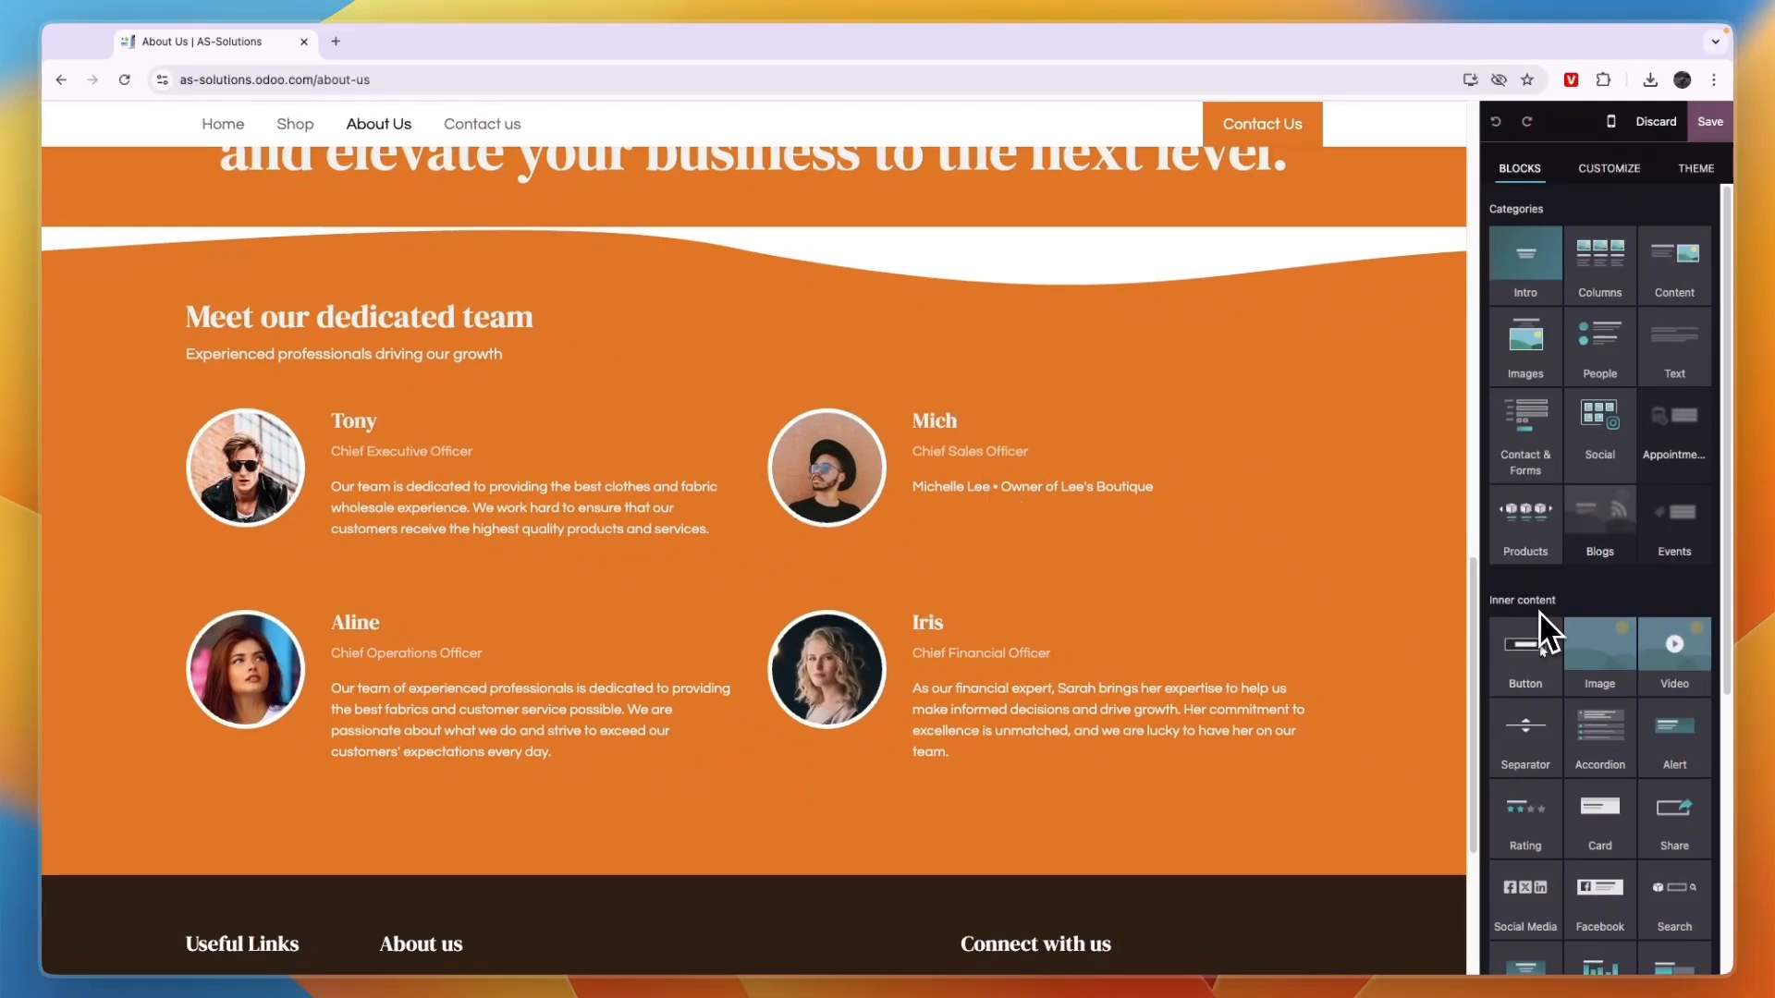
{"action": "mouse_move", "coordinate": [1545, 690]}
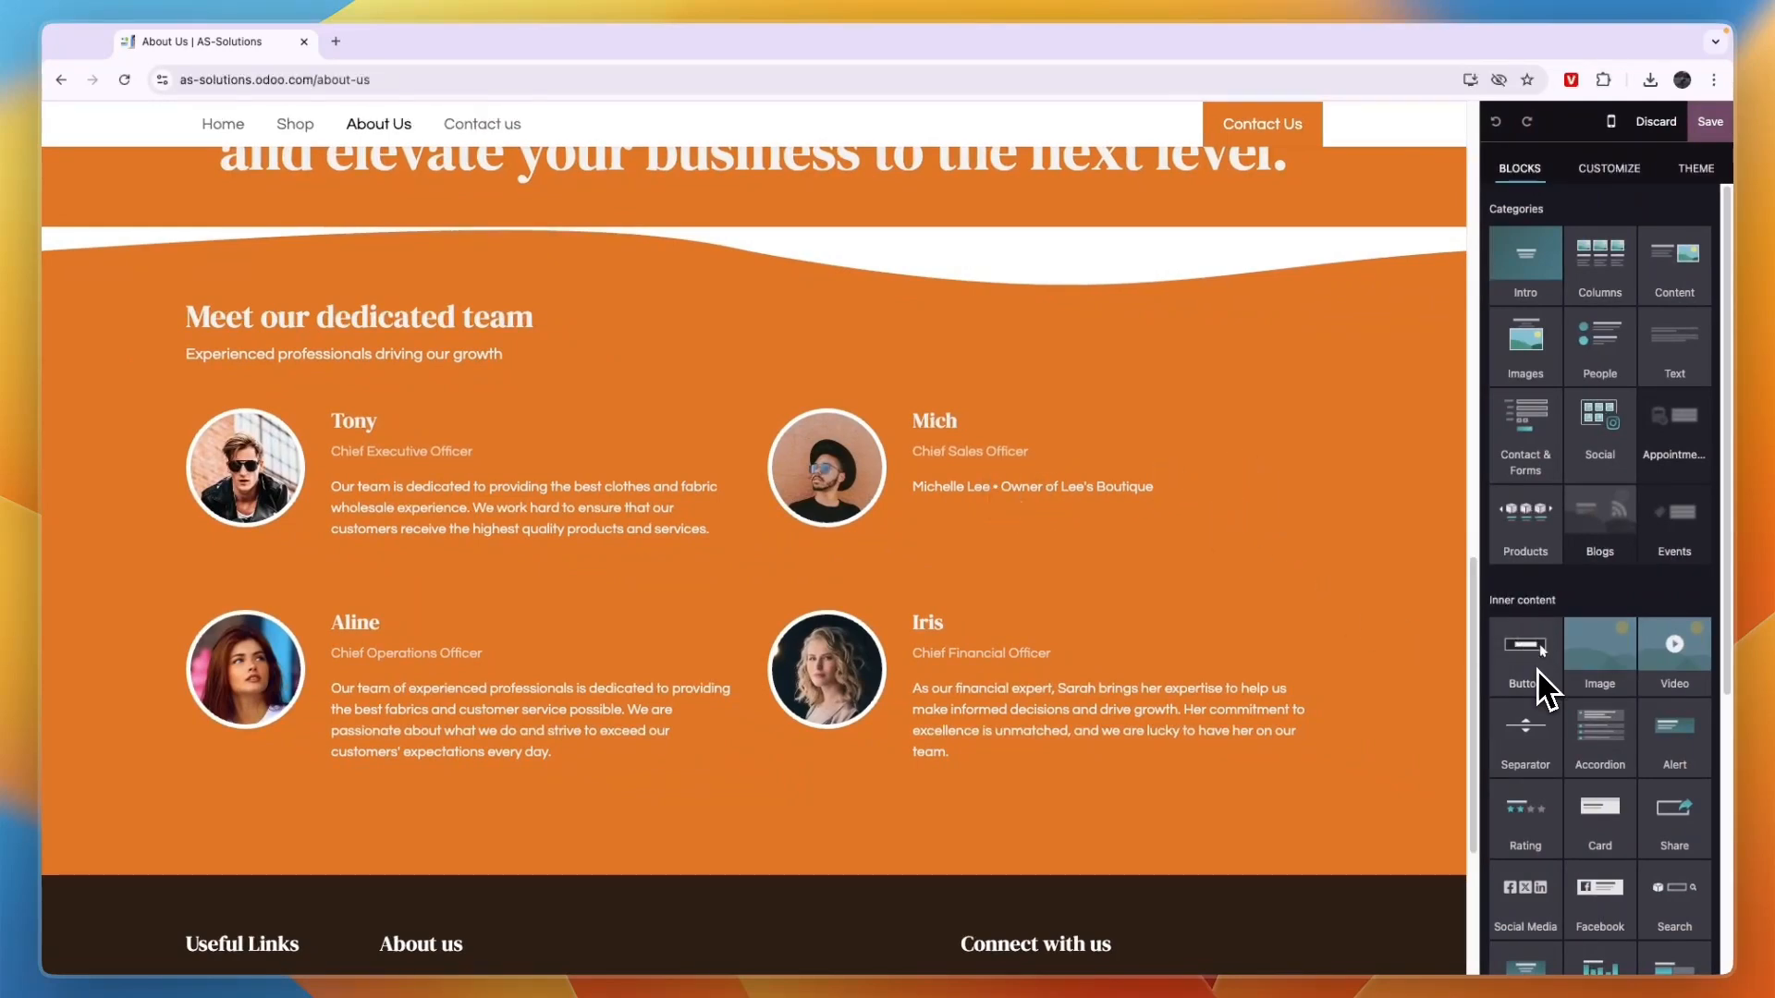
{"action": "left_click_drag", "start_coordinate": [1523, 645], "coordinate": [1024, 532]}
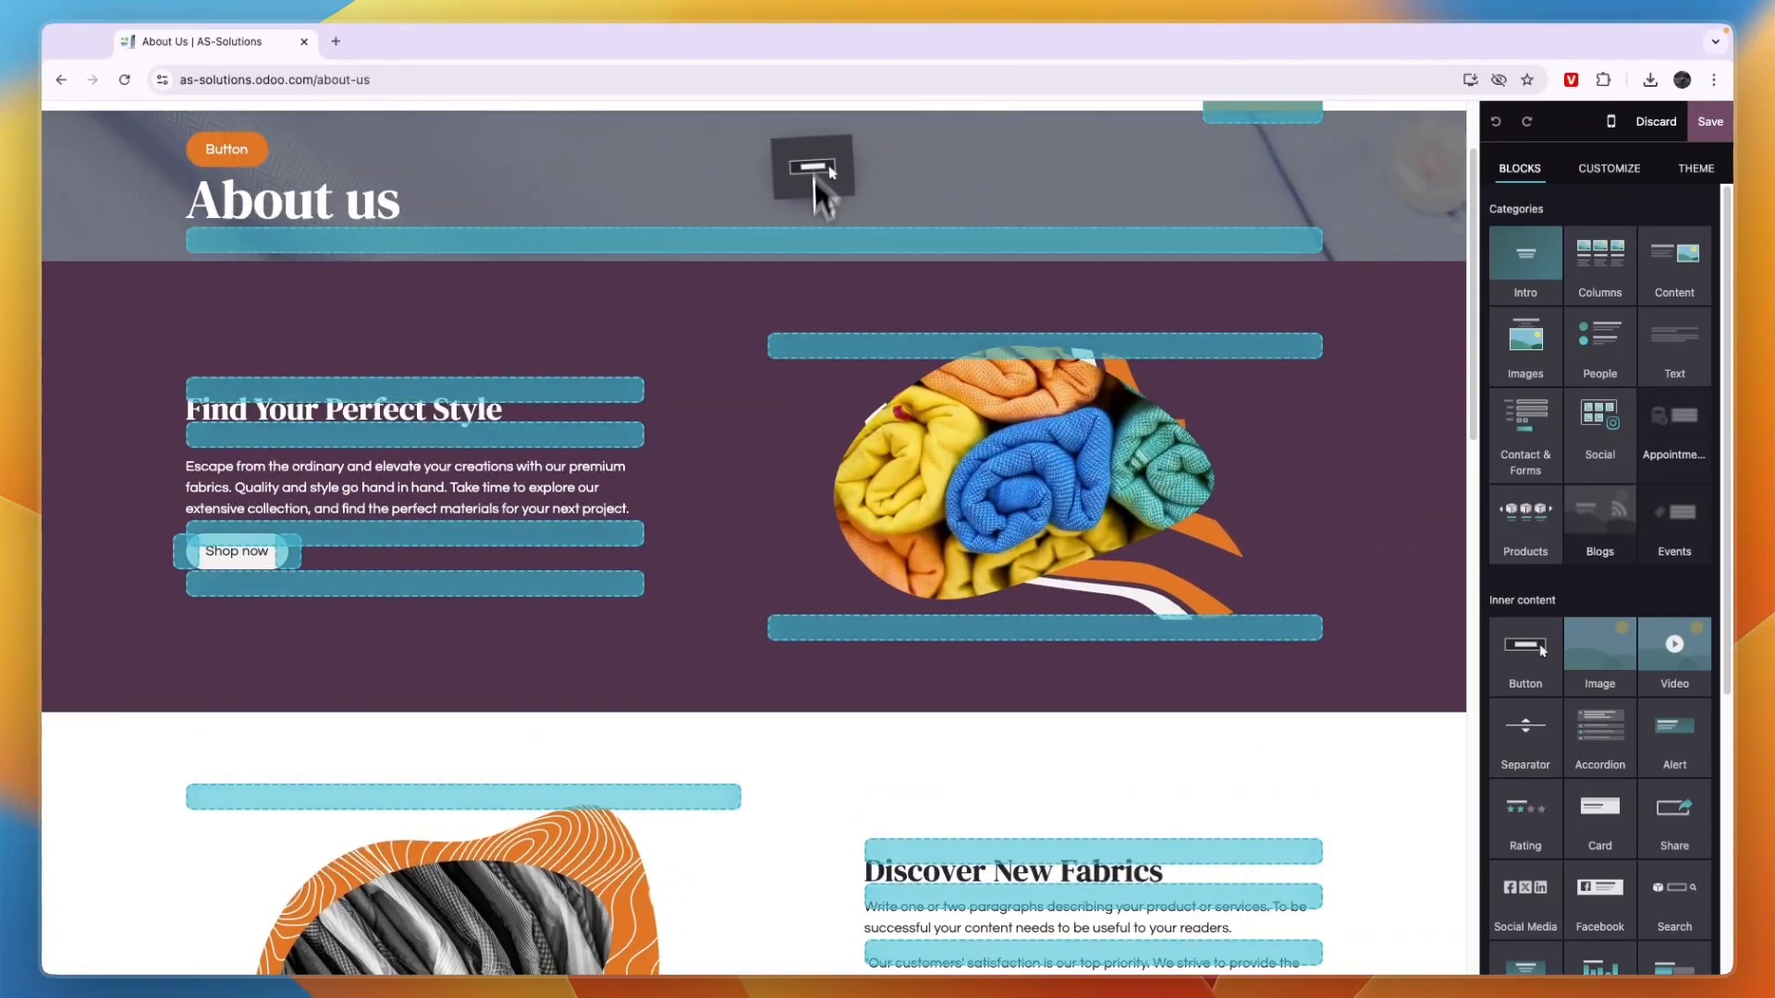
{"action": "scroll", "scroll_direction": "down", "scroll_amount": 3}
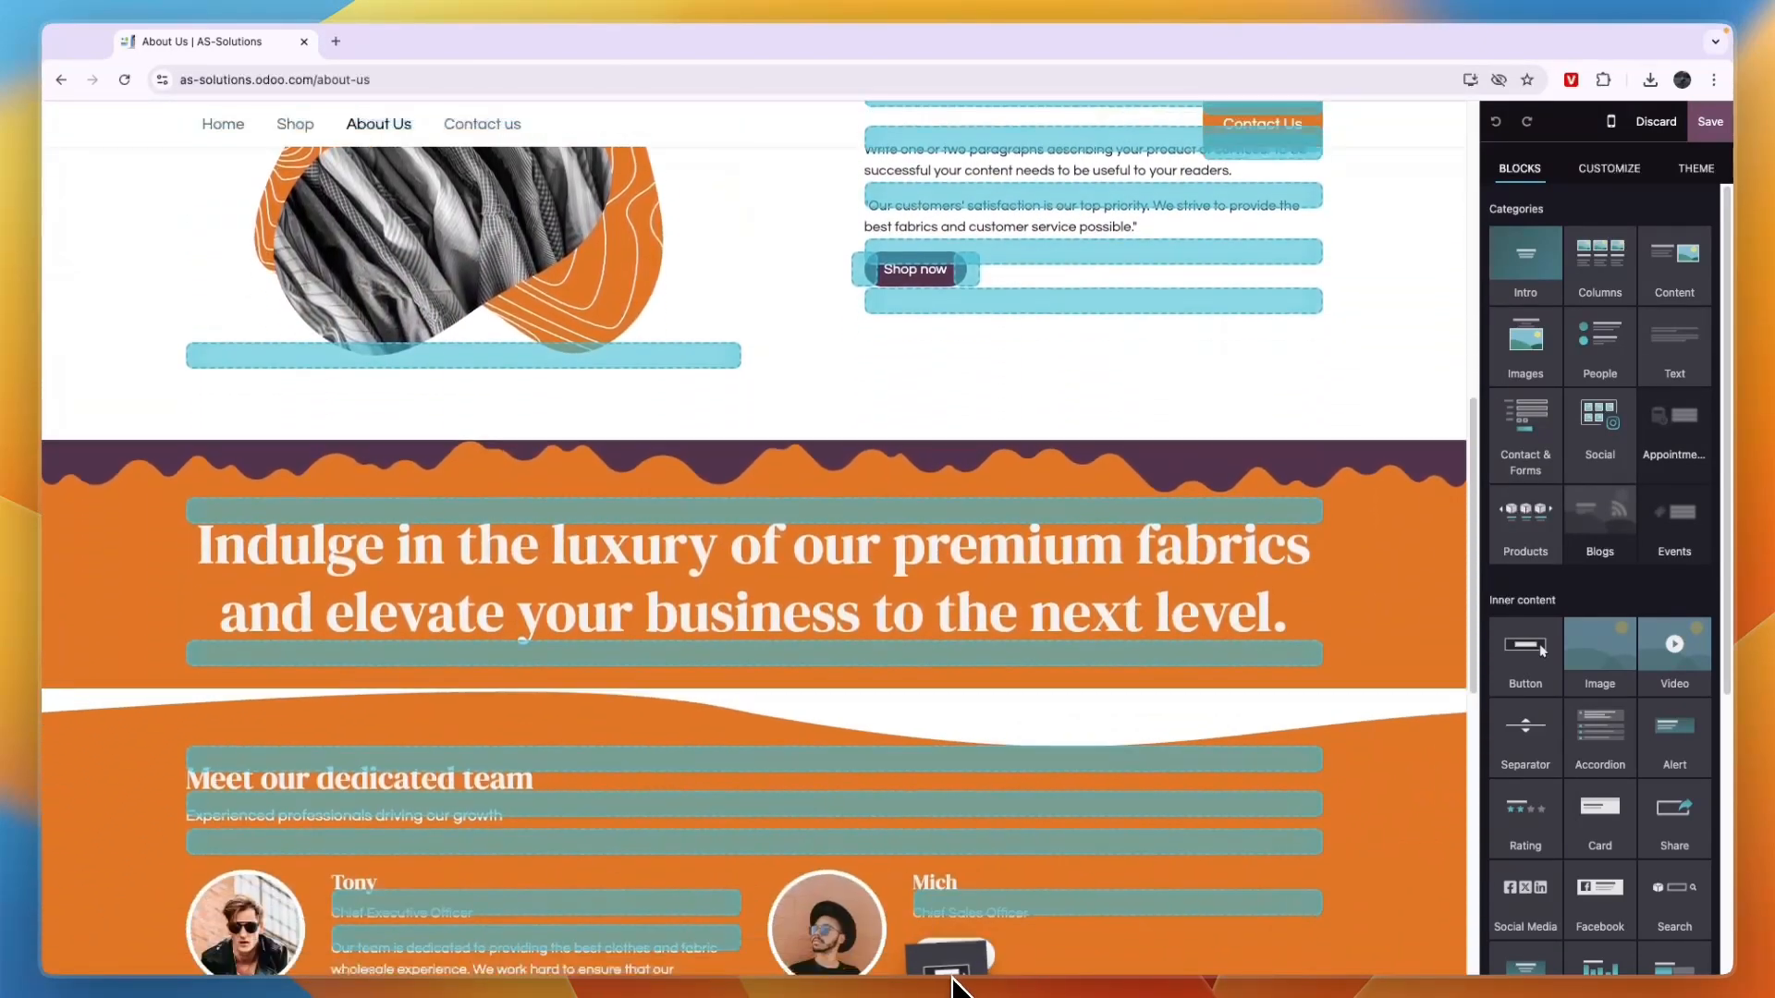
{"action": "scroll", "scroll_direction": "down", "scroll_amount": 3}
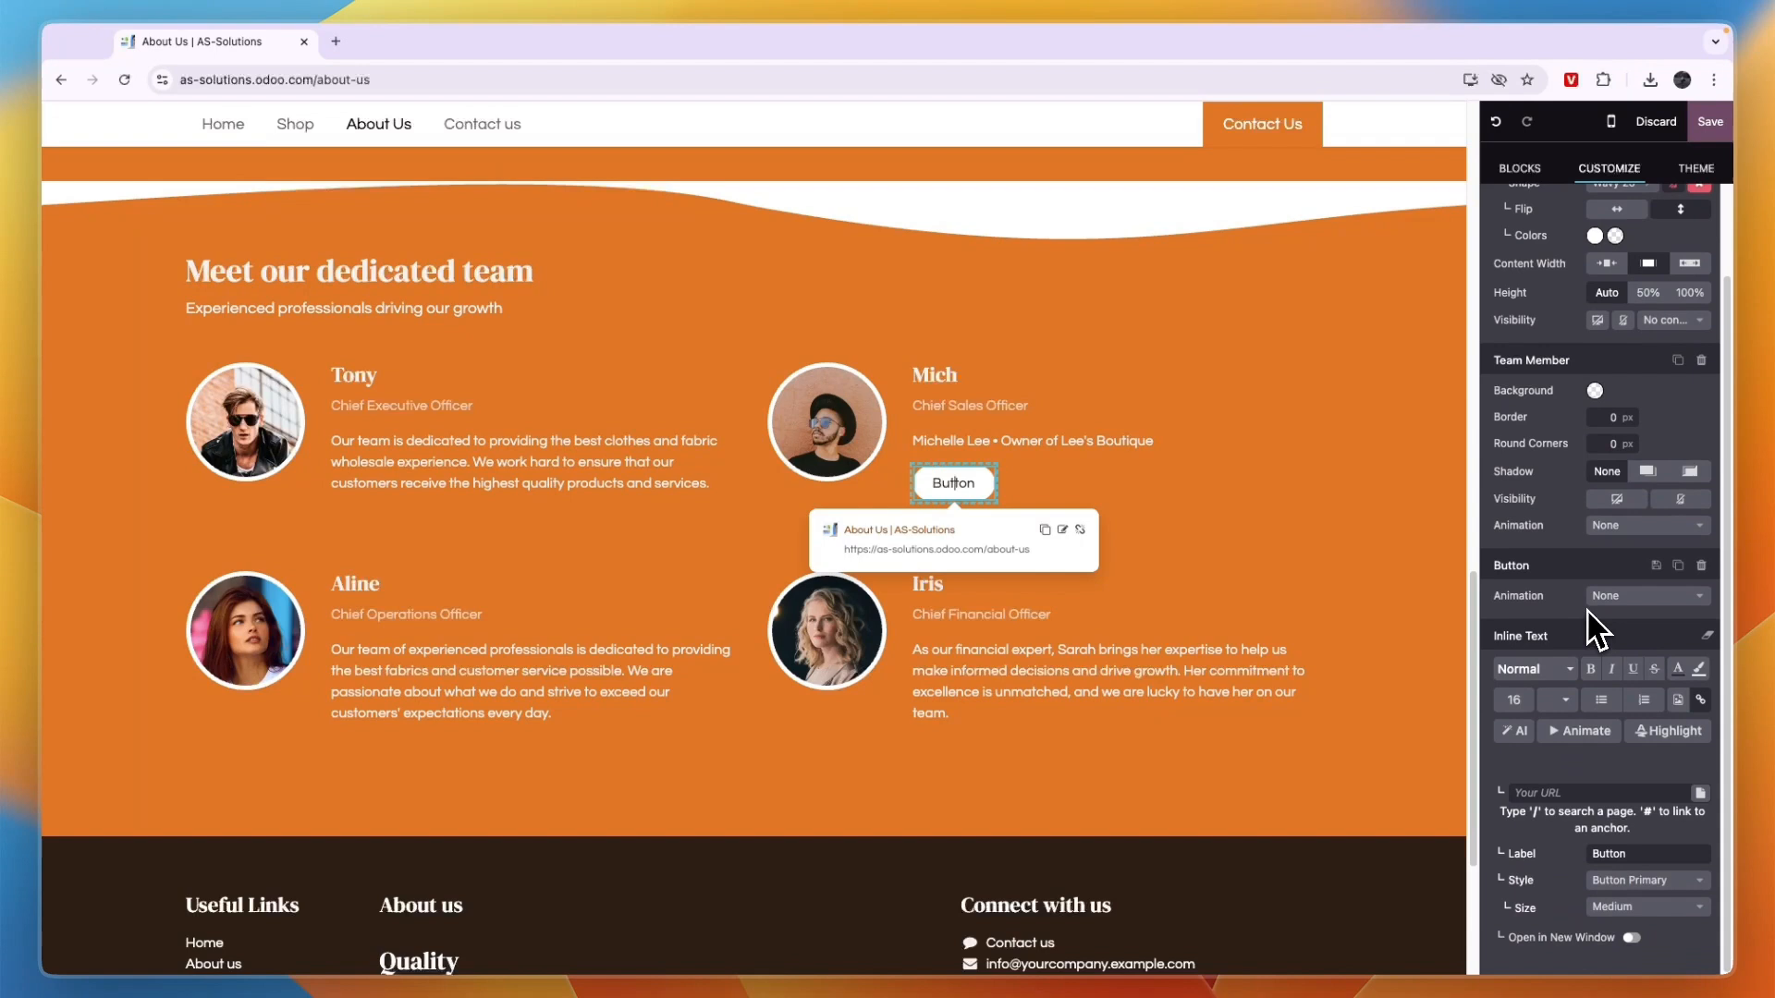
Label the new white button 'Contact Me' via the Customize panel and review its style.
{"action": "left_click", "coordinate": [1645, 854]}
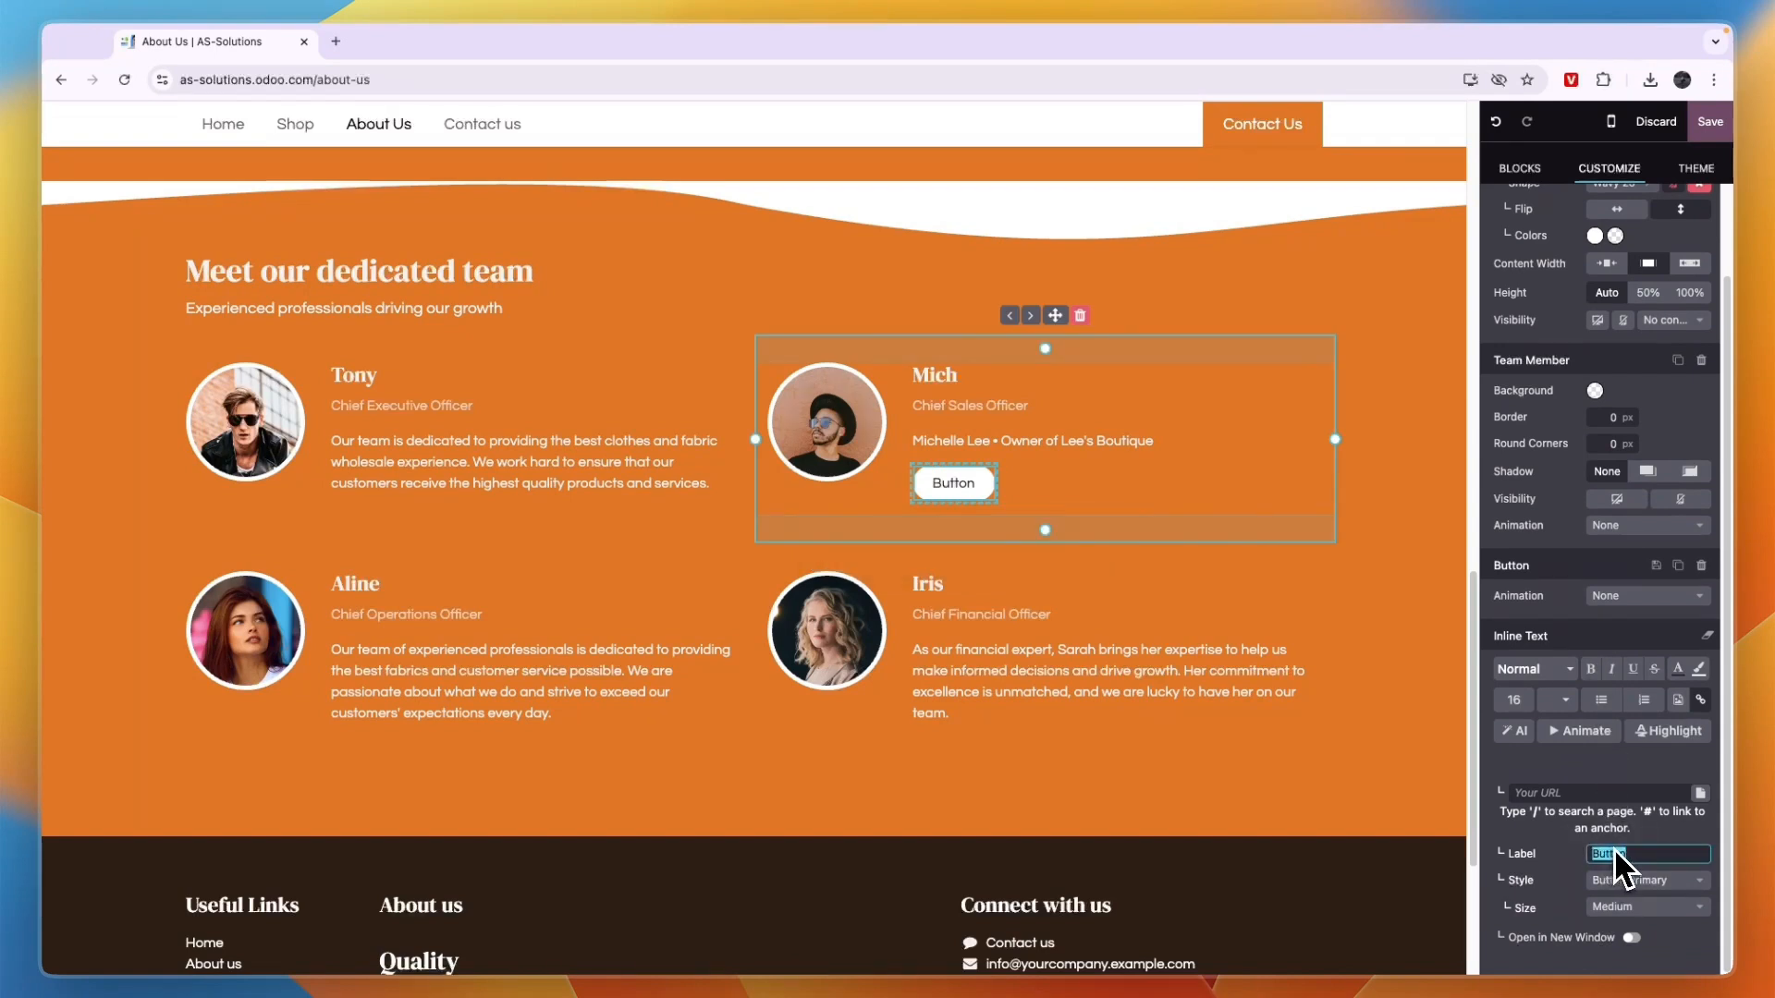
{"action": "type", "text": "Contact Me"}
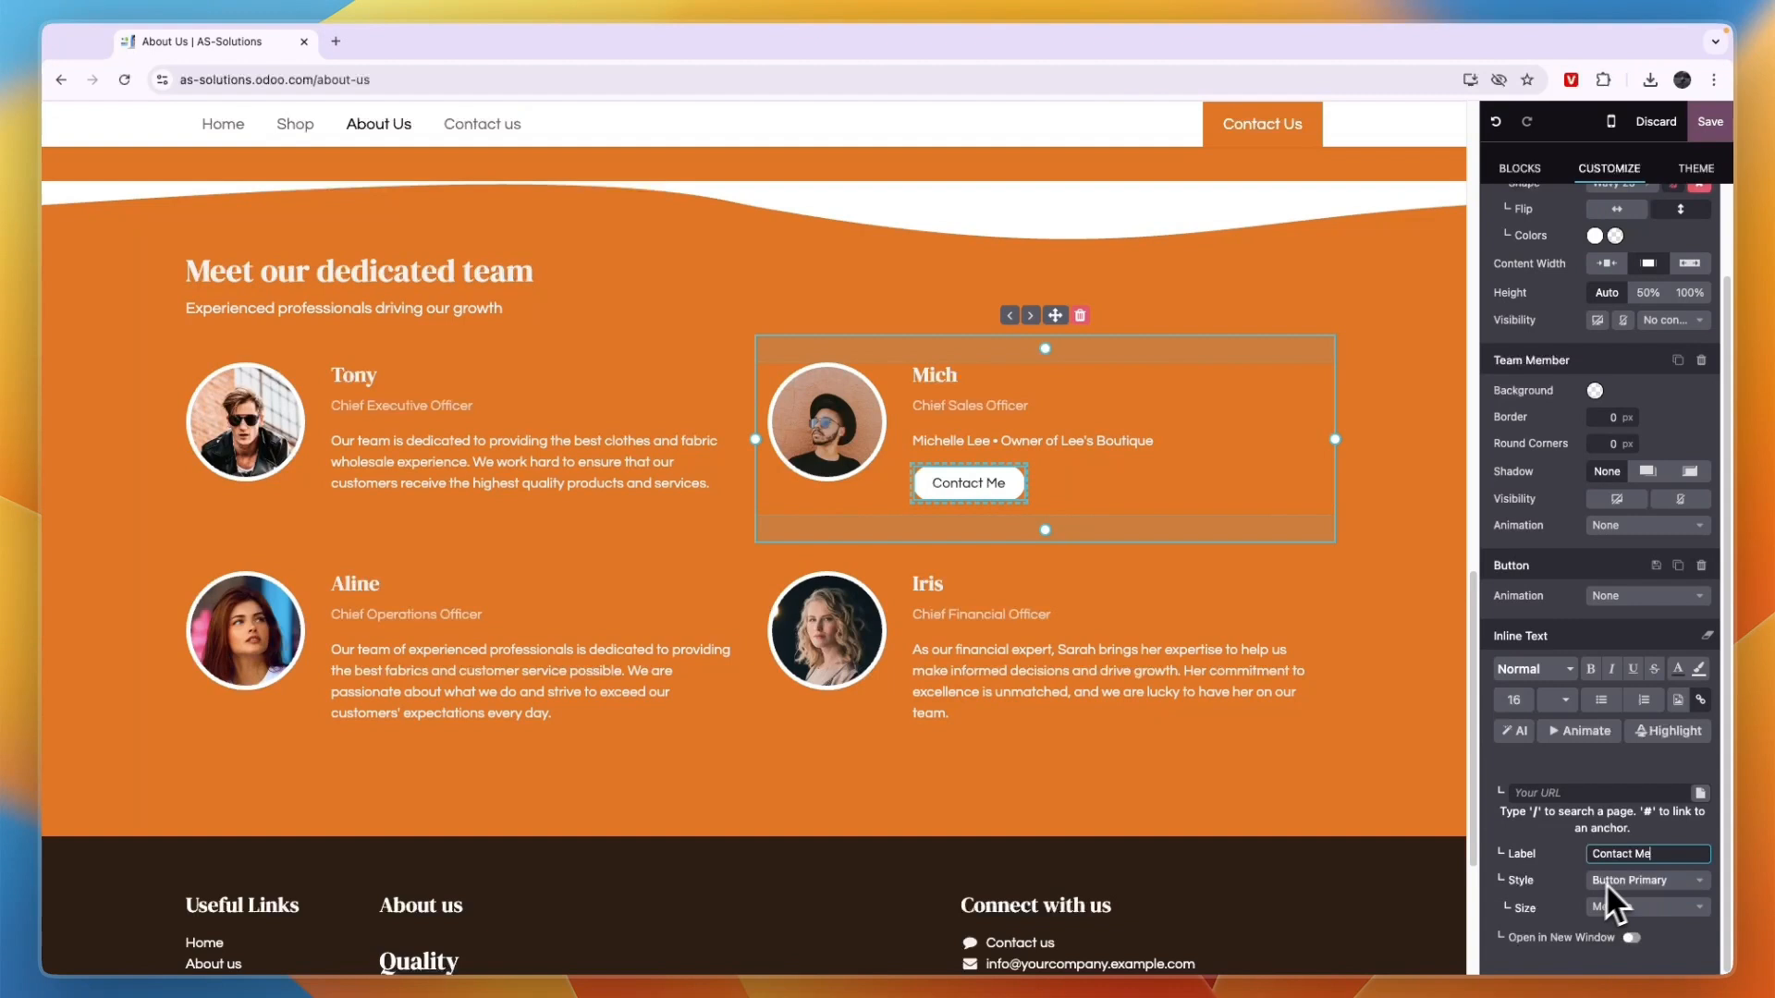
{"action": "left_click", "coordinate": [1645, 880]}
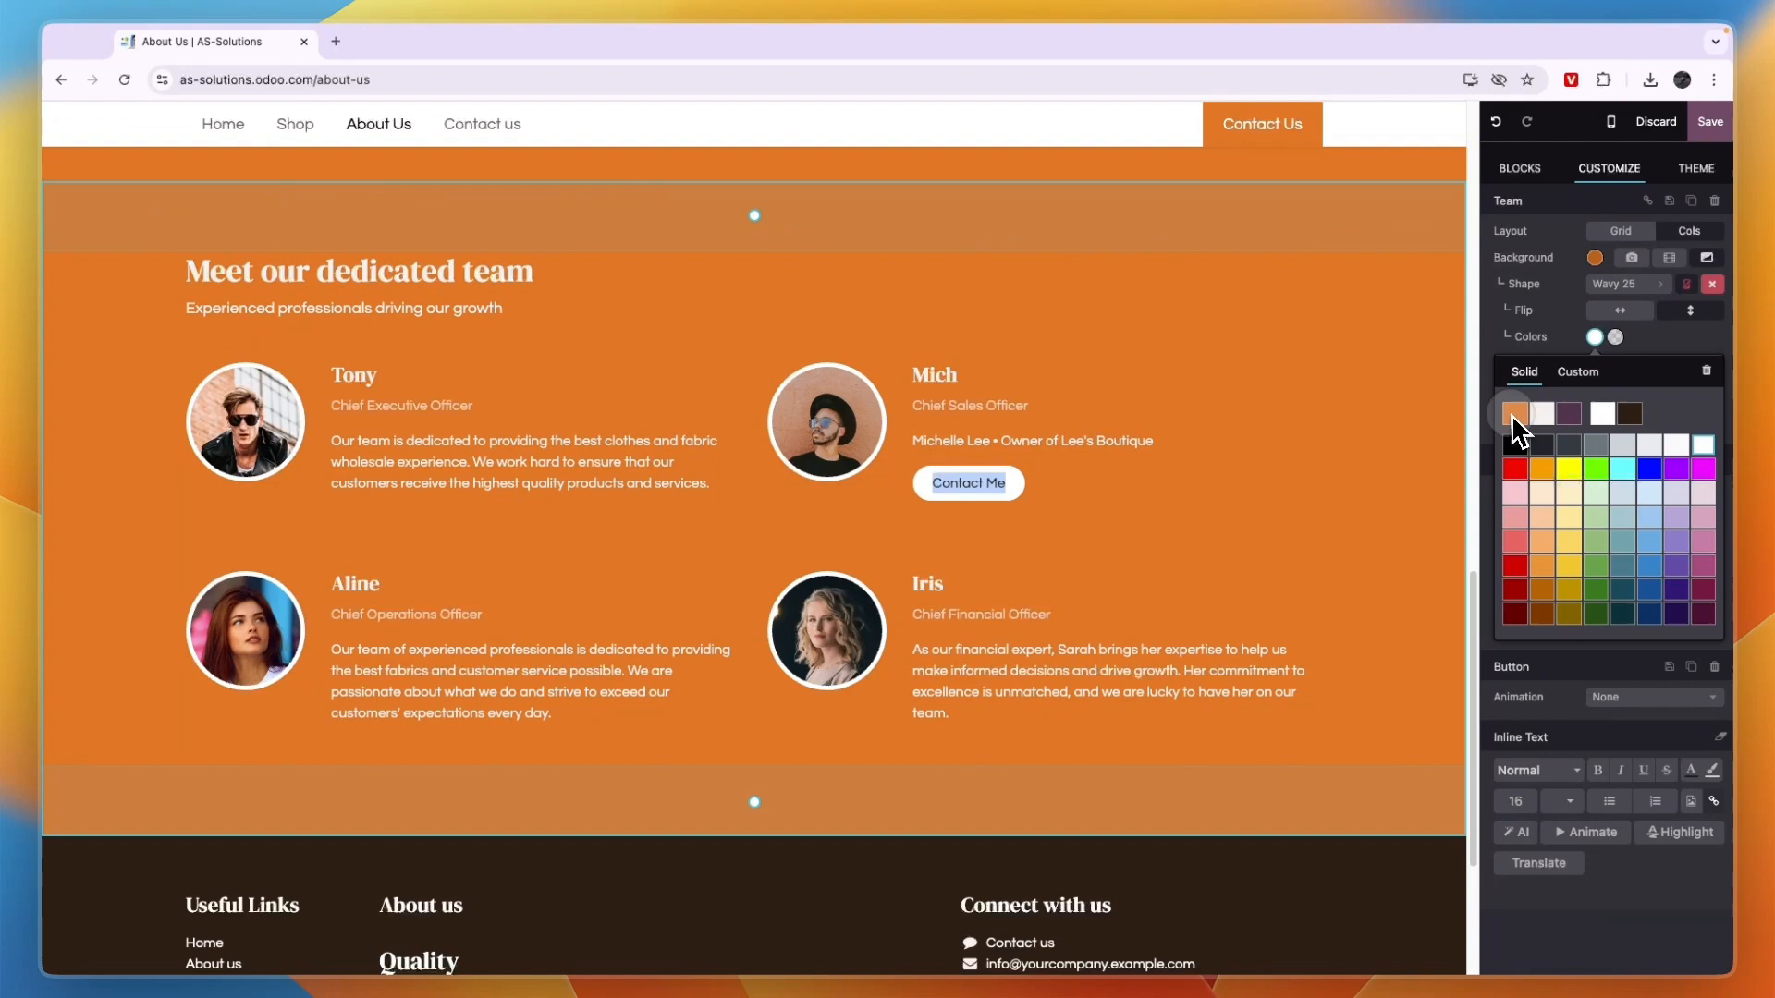
{"action": "left_click", "coordinate": [1514, 412]}
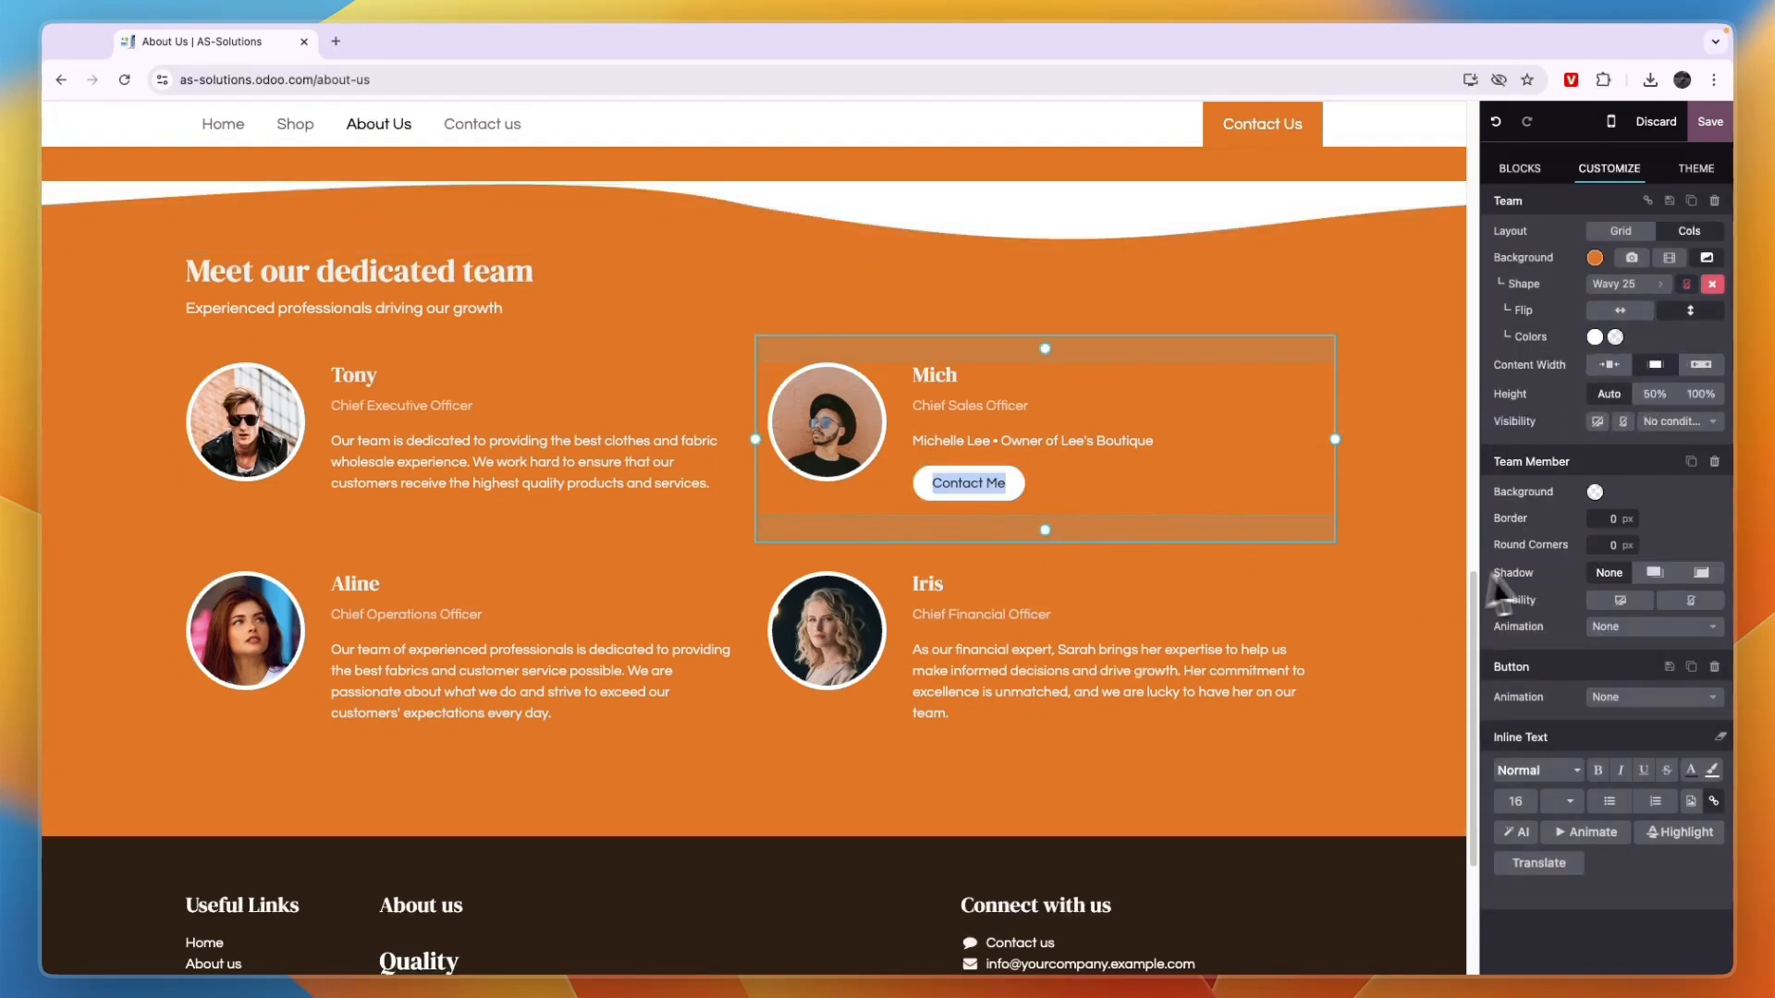
{"action": "left_click", "coordinate": [967, 483]}
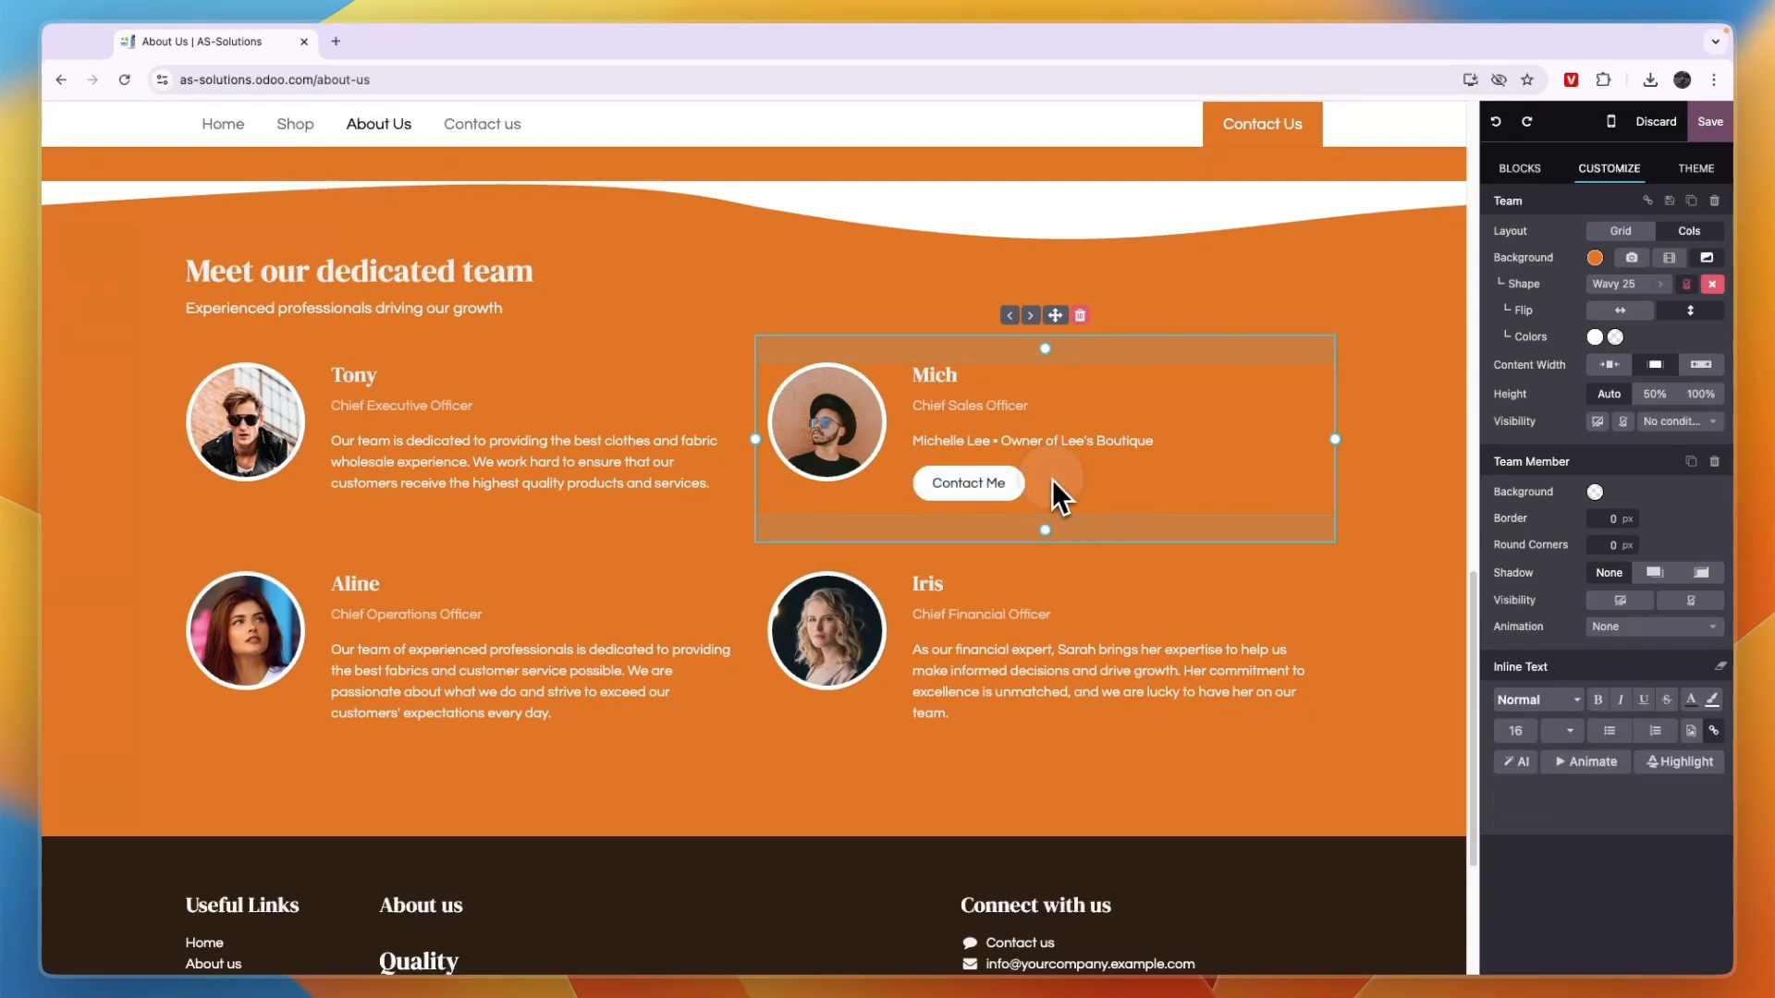
Select the Contact Me button to reveal its link popover and URL field.
{"action": "left_click", "coordinate": [966, 483]}
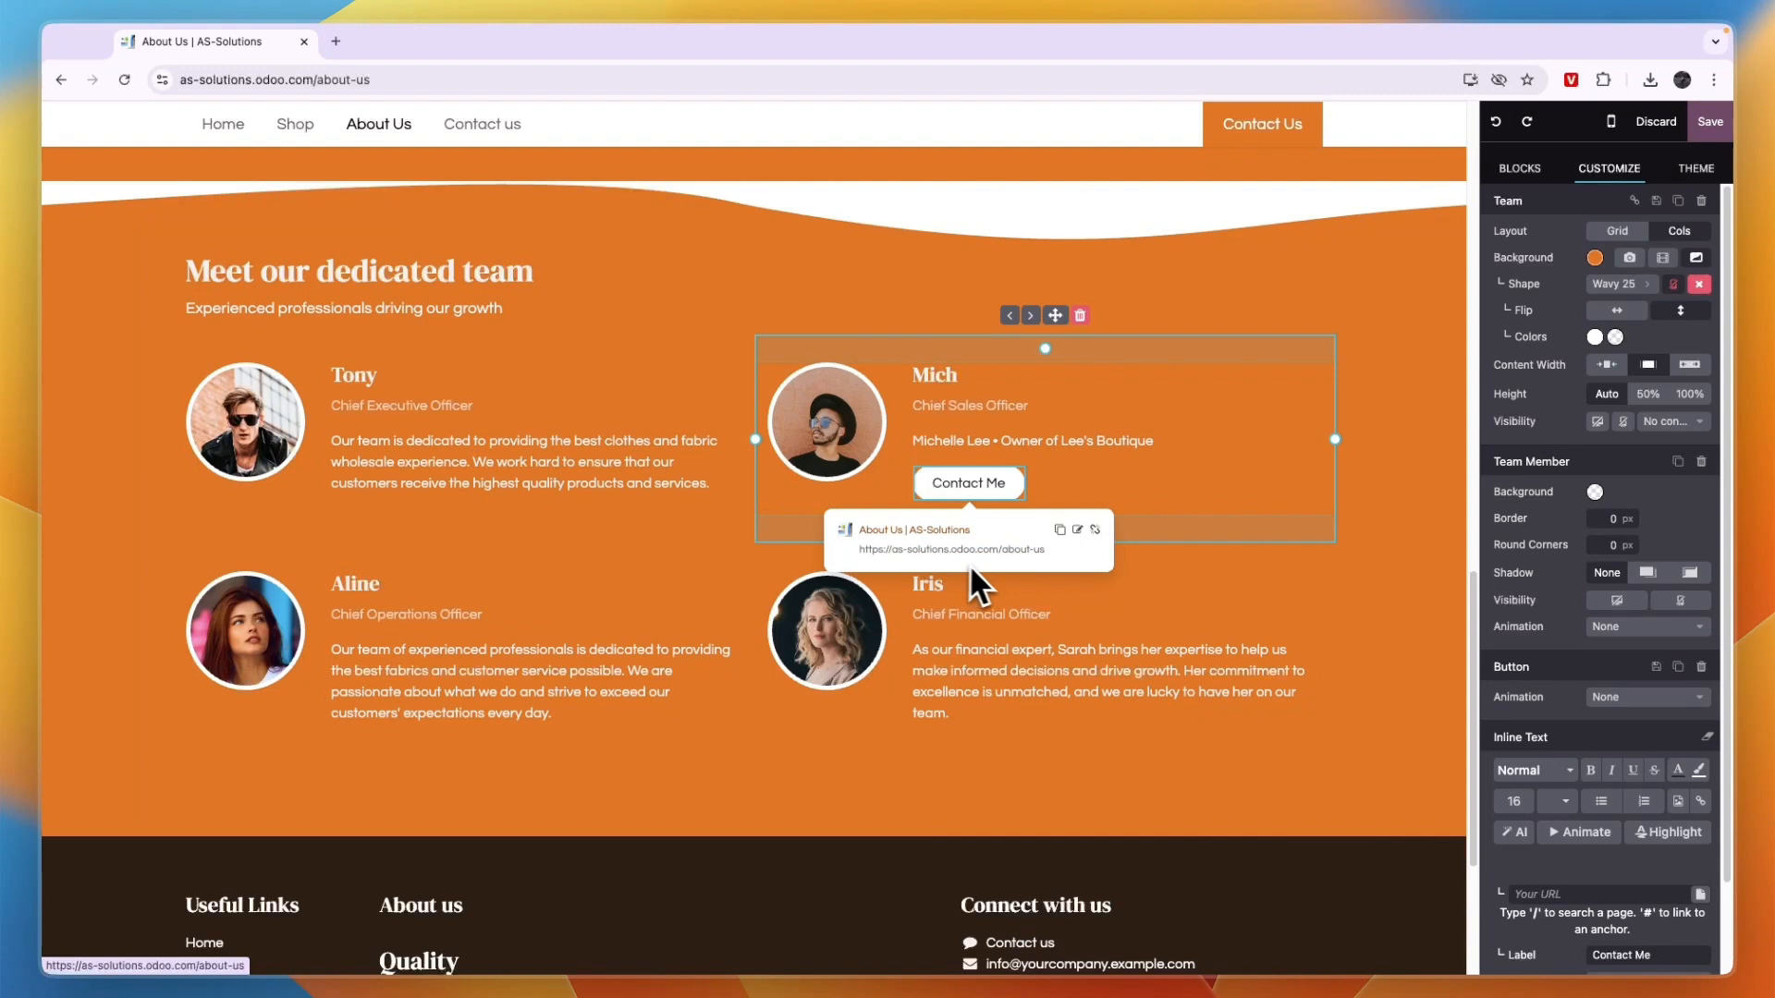
{"action": "mouse_move", "coordinate": [990, 547]}
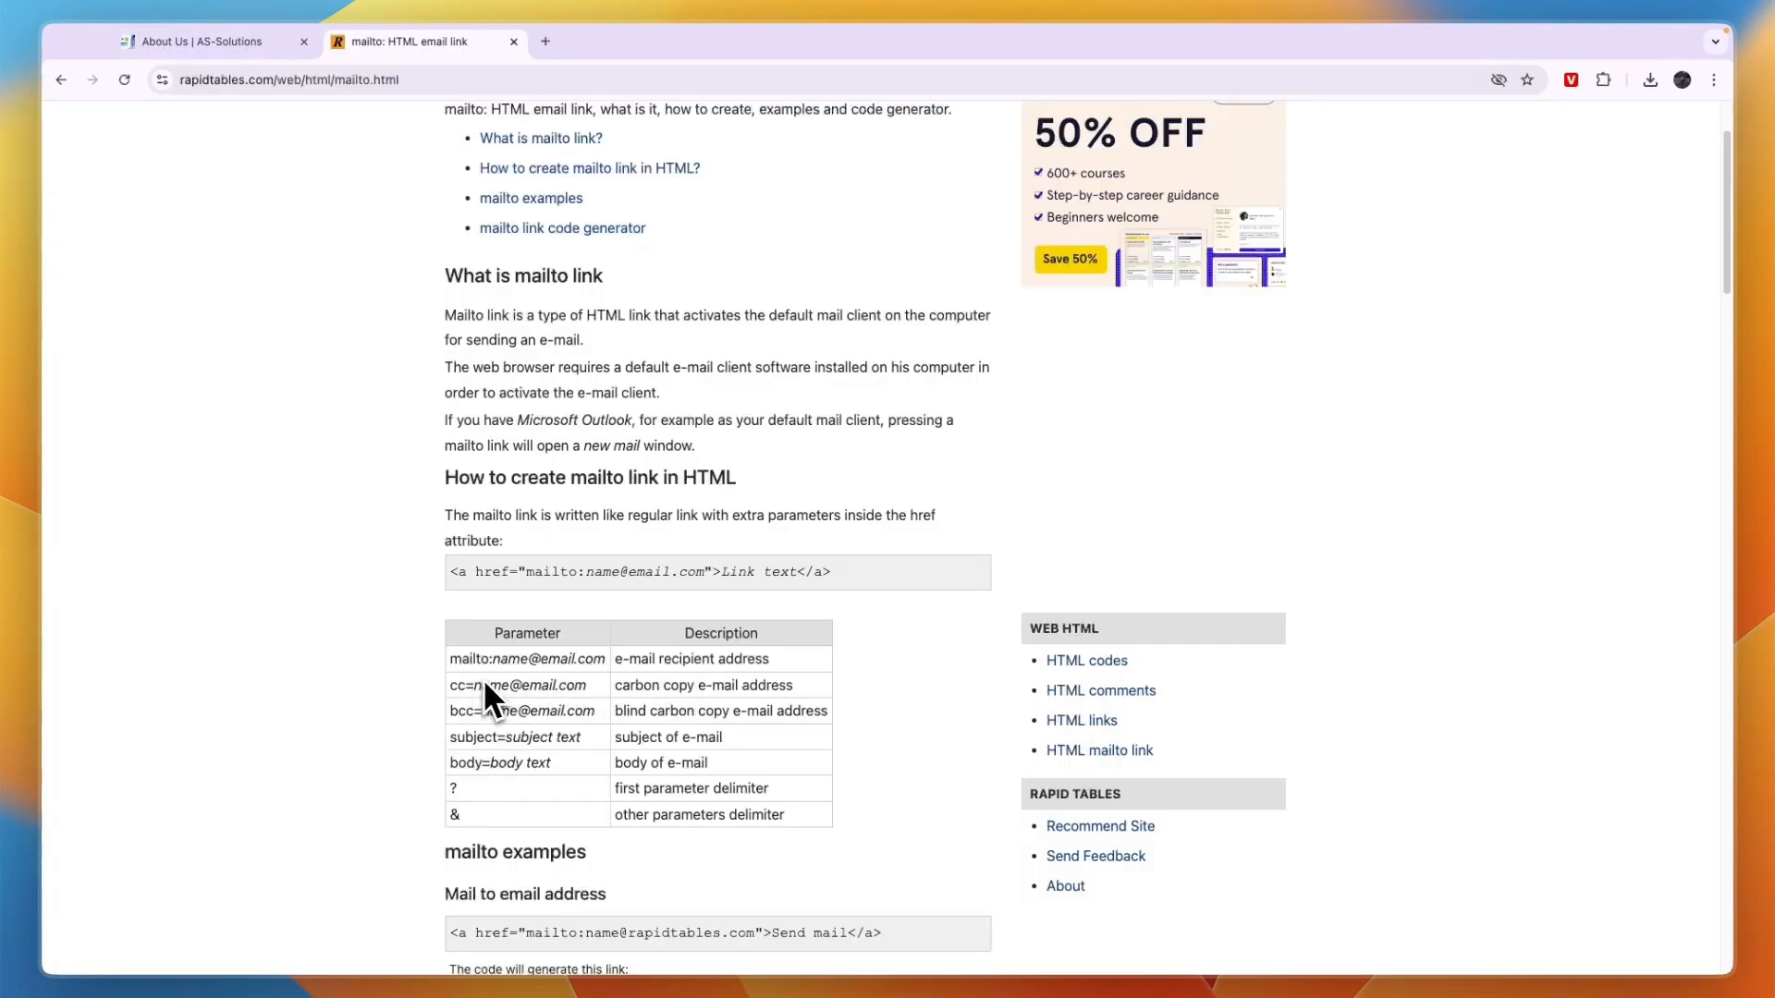
{"action": "mouse_move", "coordinate": [510, 688]}
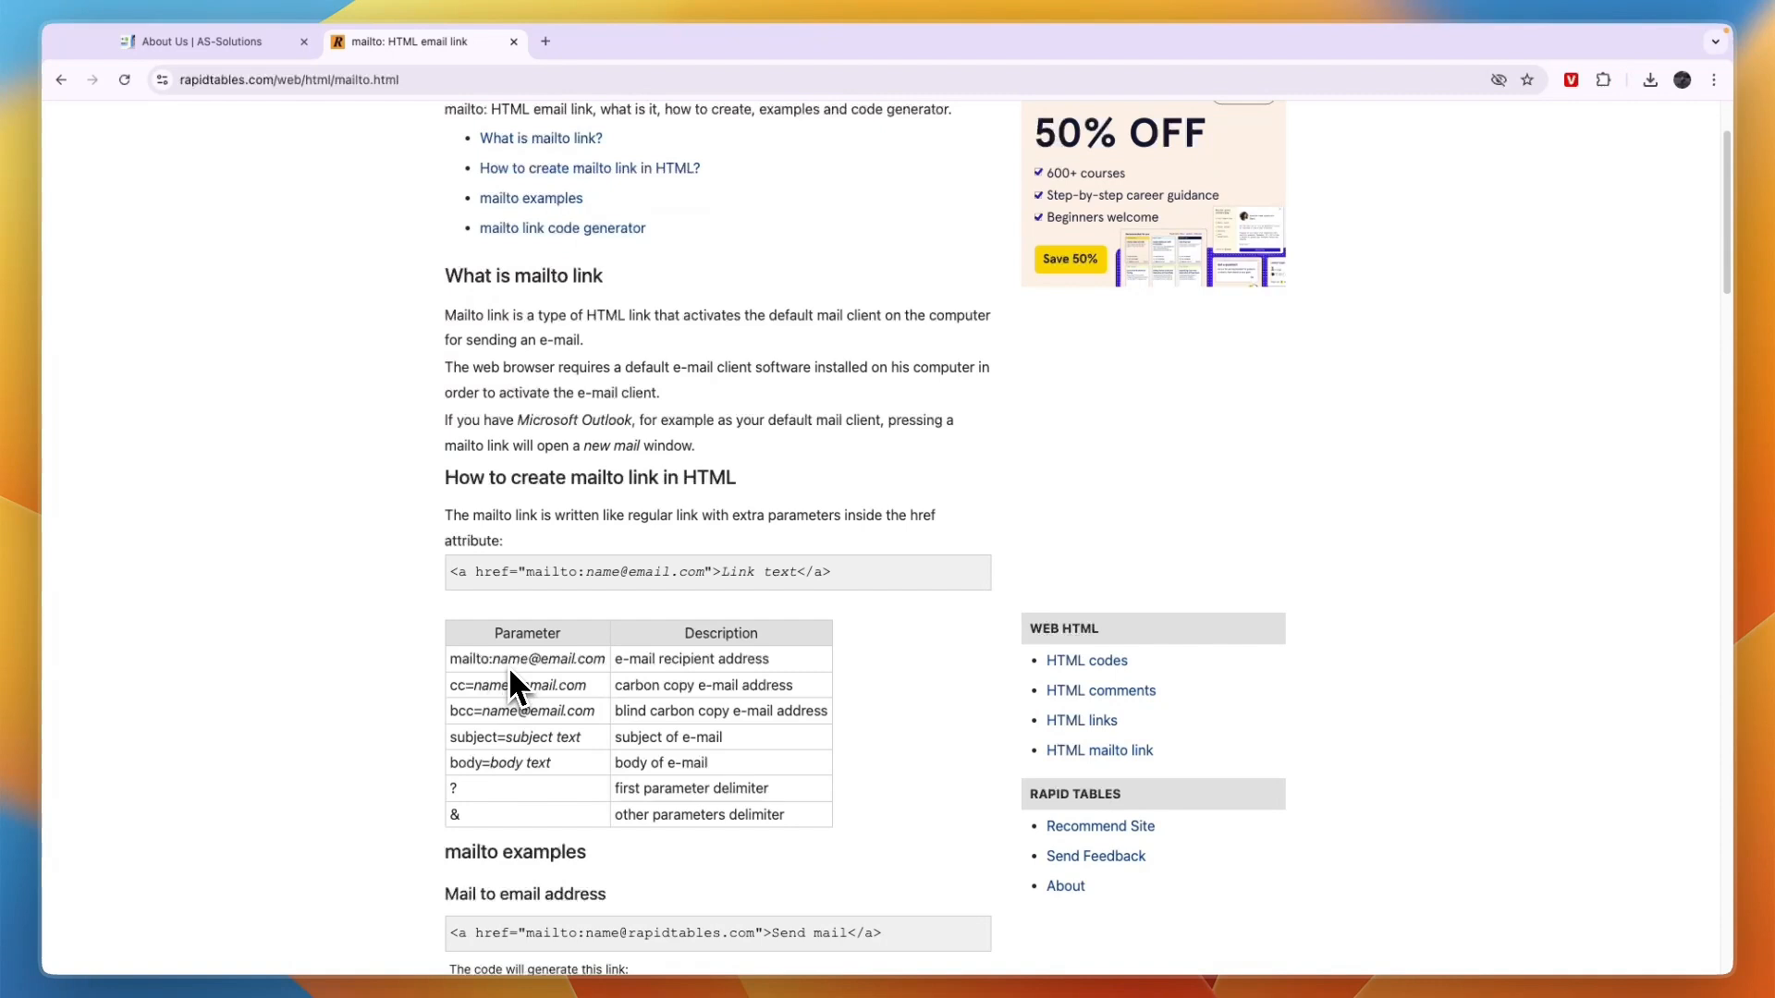
{"action": "double_click", "coordinate": [527, 658]}
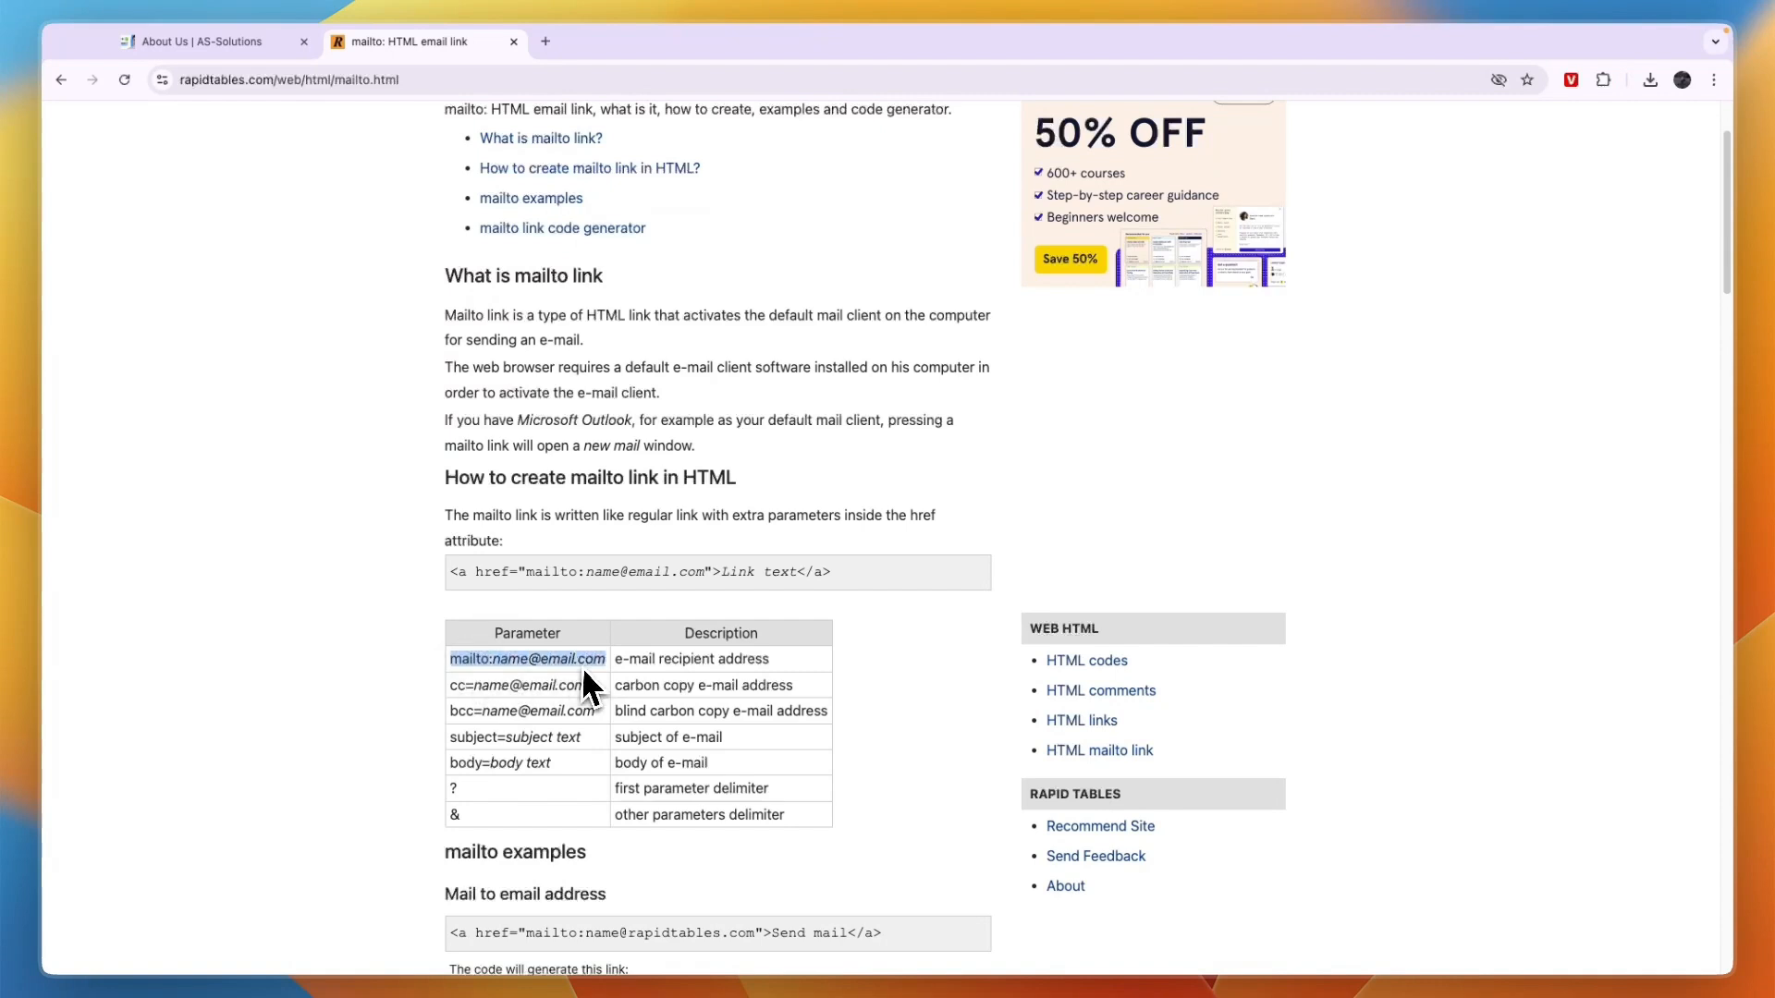
{"action": "left_click", "coordinate": [208, 42]}
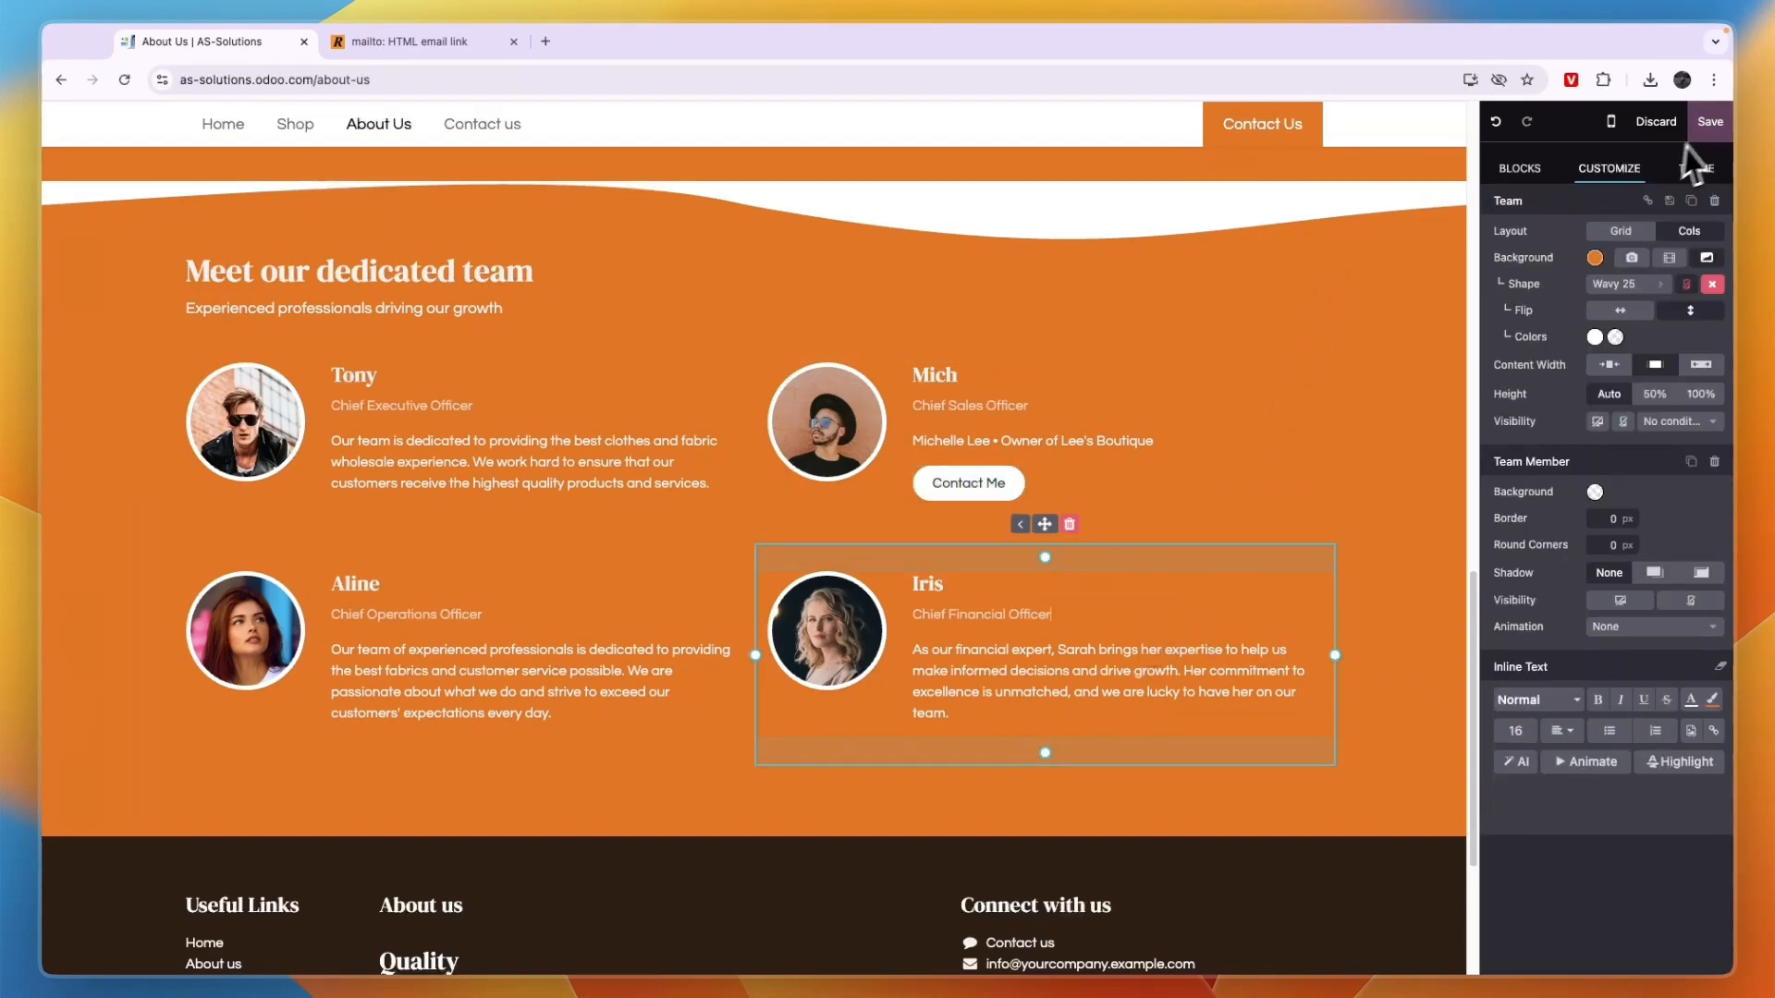
Save the About Us page, publishing Mich's Contact Me mailto button.
{"action": "left_click", "coordinate": [1708, 122]}
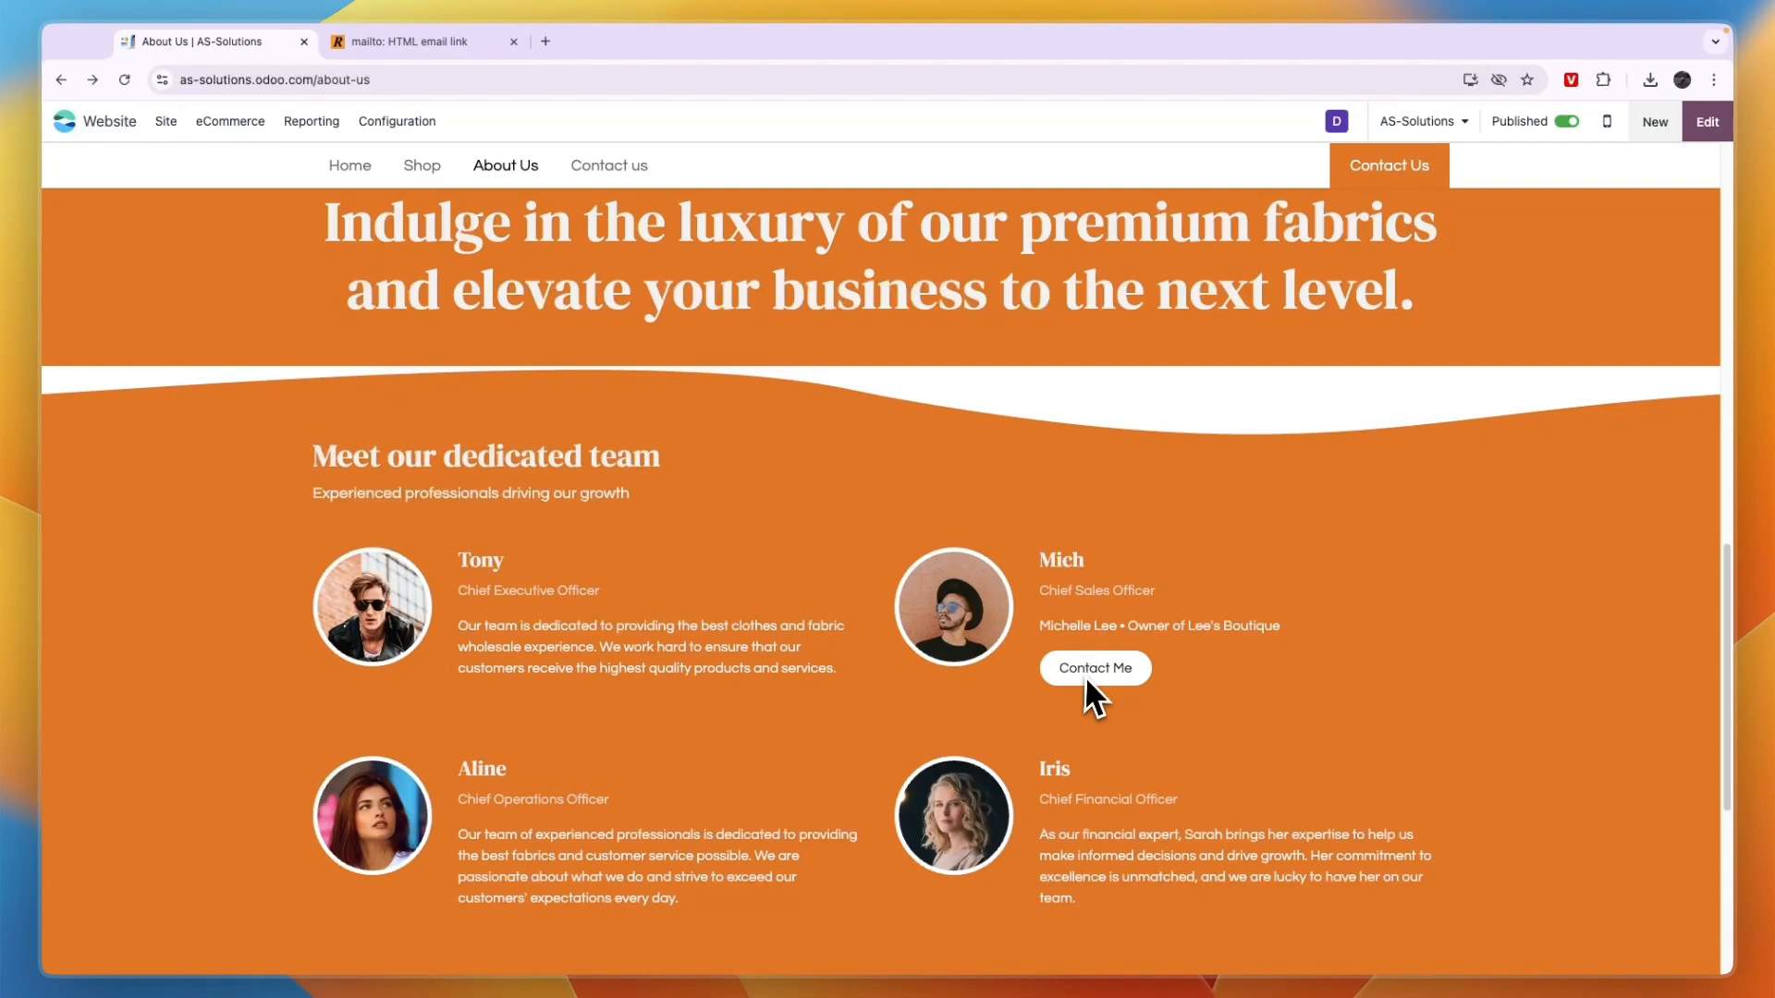
{"action": "mouse_move", "coordinate": [1094, 668]}
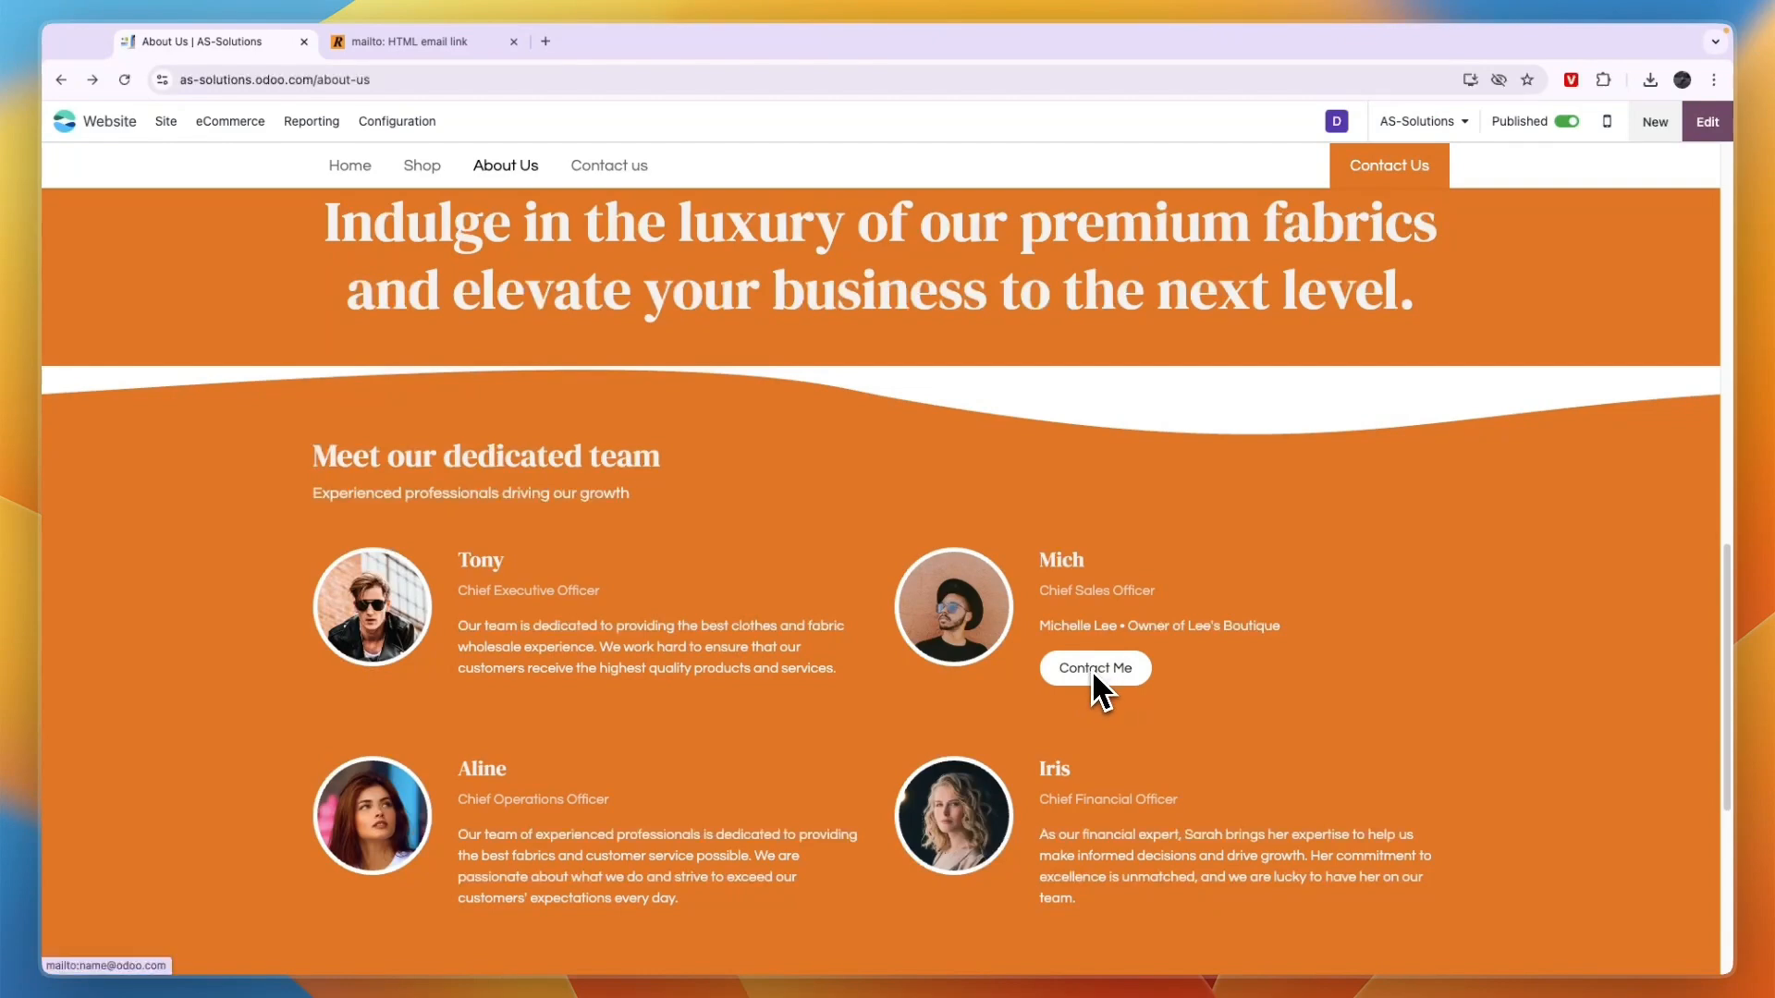
{"action": "left_click", "coordinate": [1093, 668]}
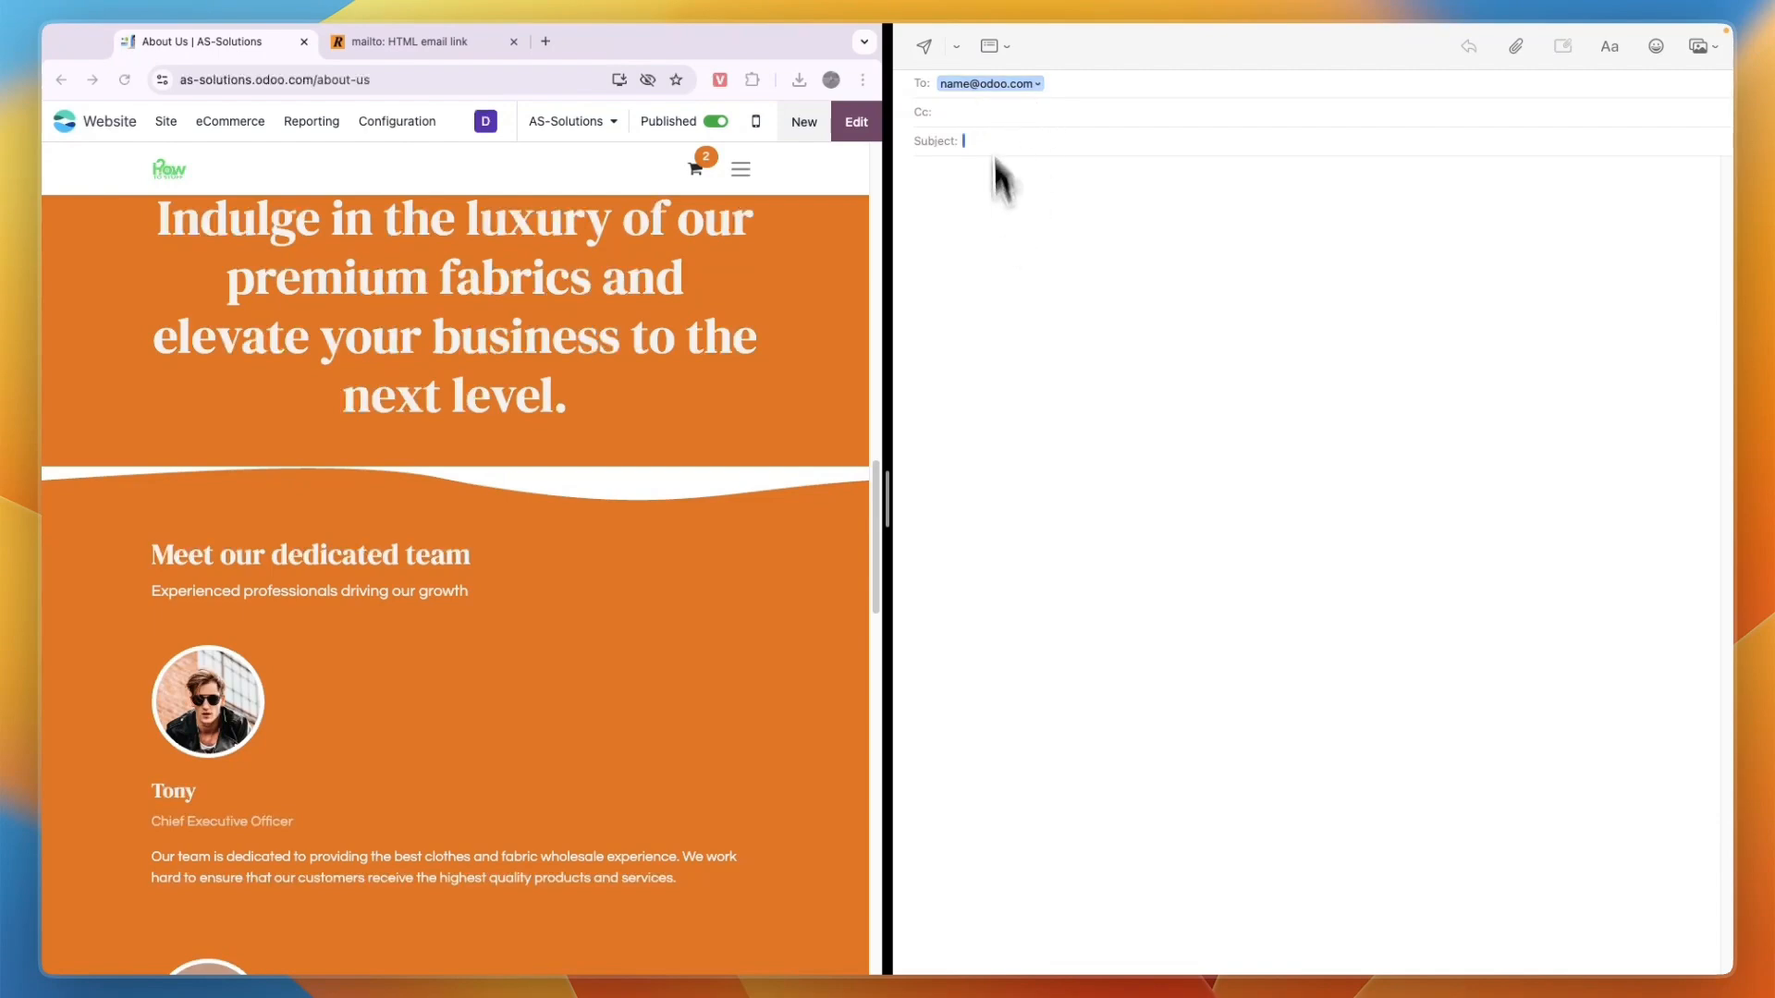
{"action": "left_click", "coordinate": [906, 68]}
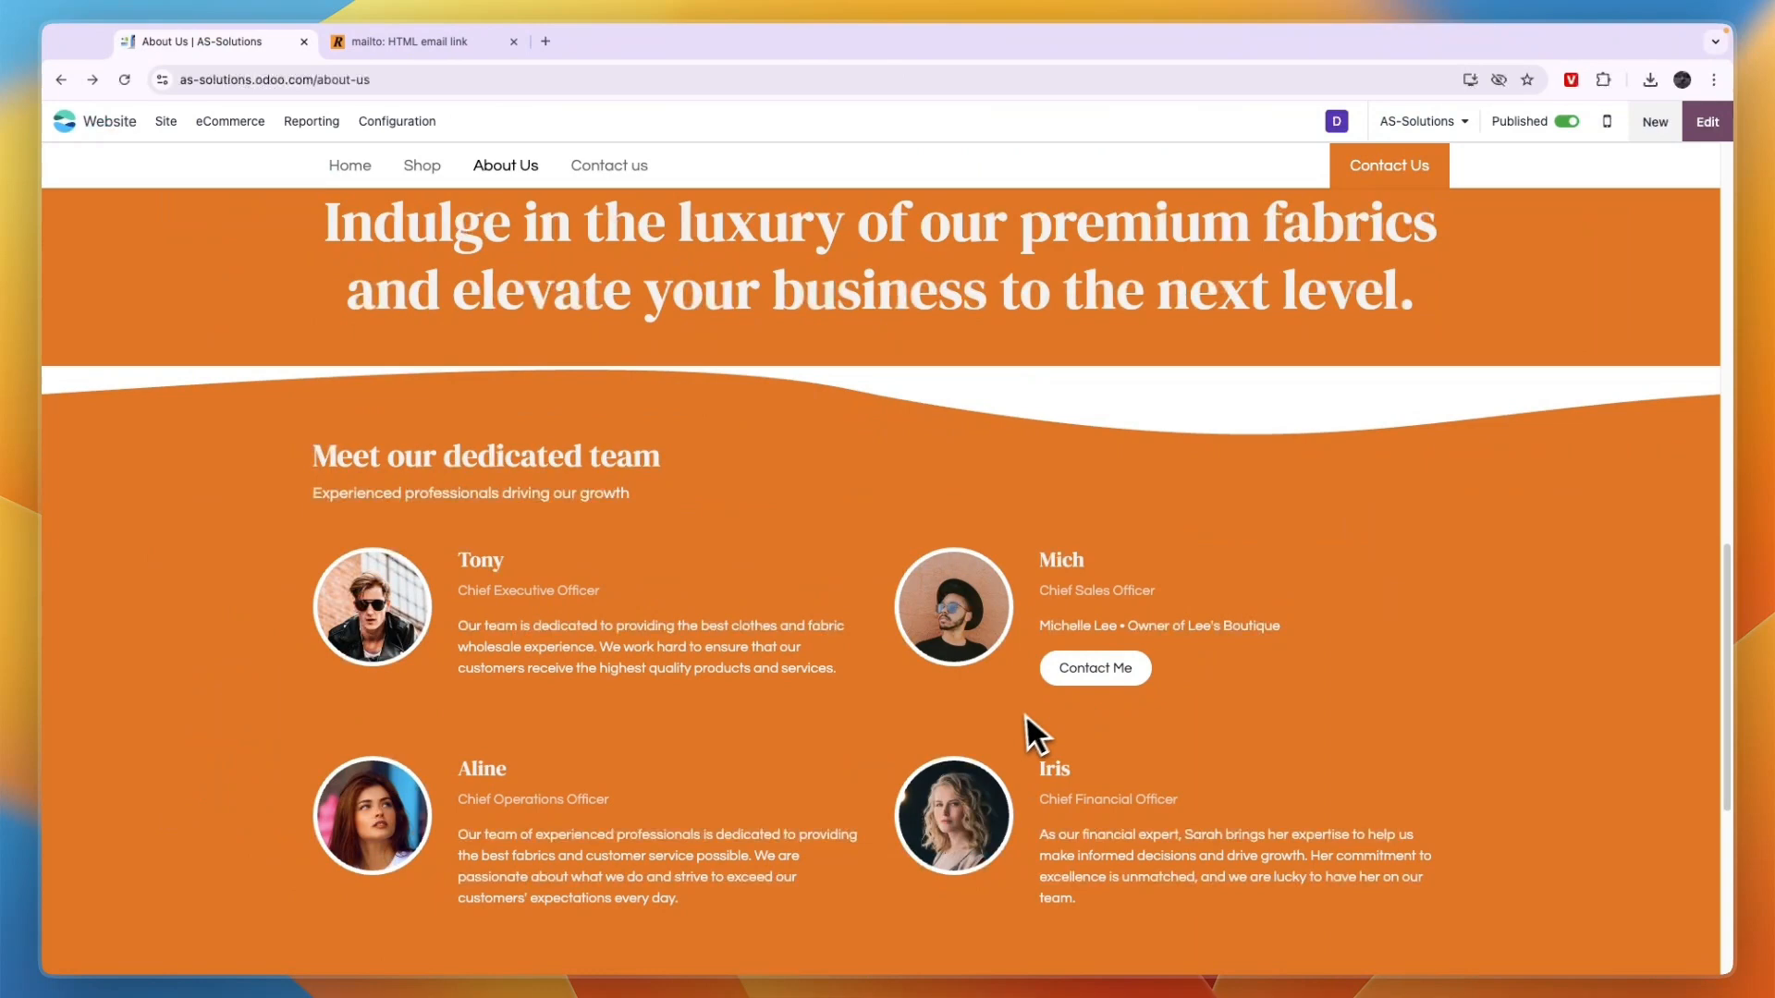
{"action": "mouse_move", "coordinate": [1024, 741]}
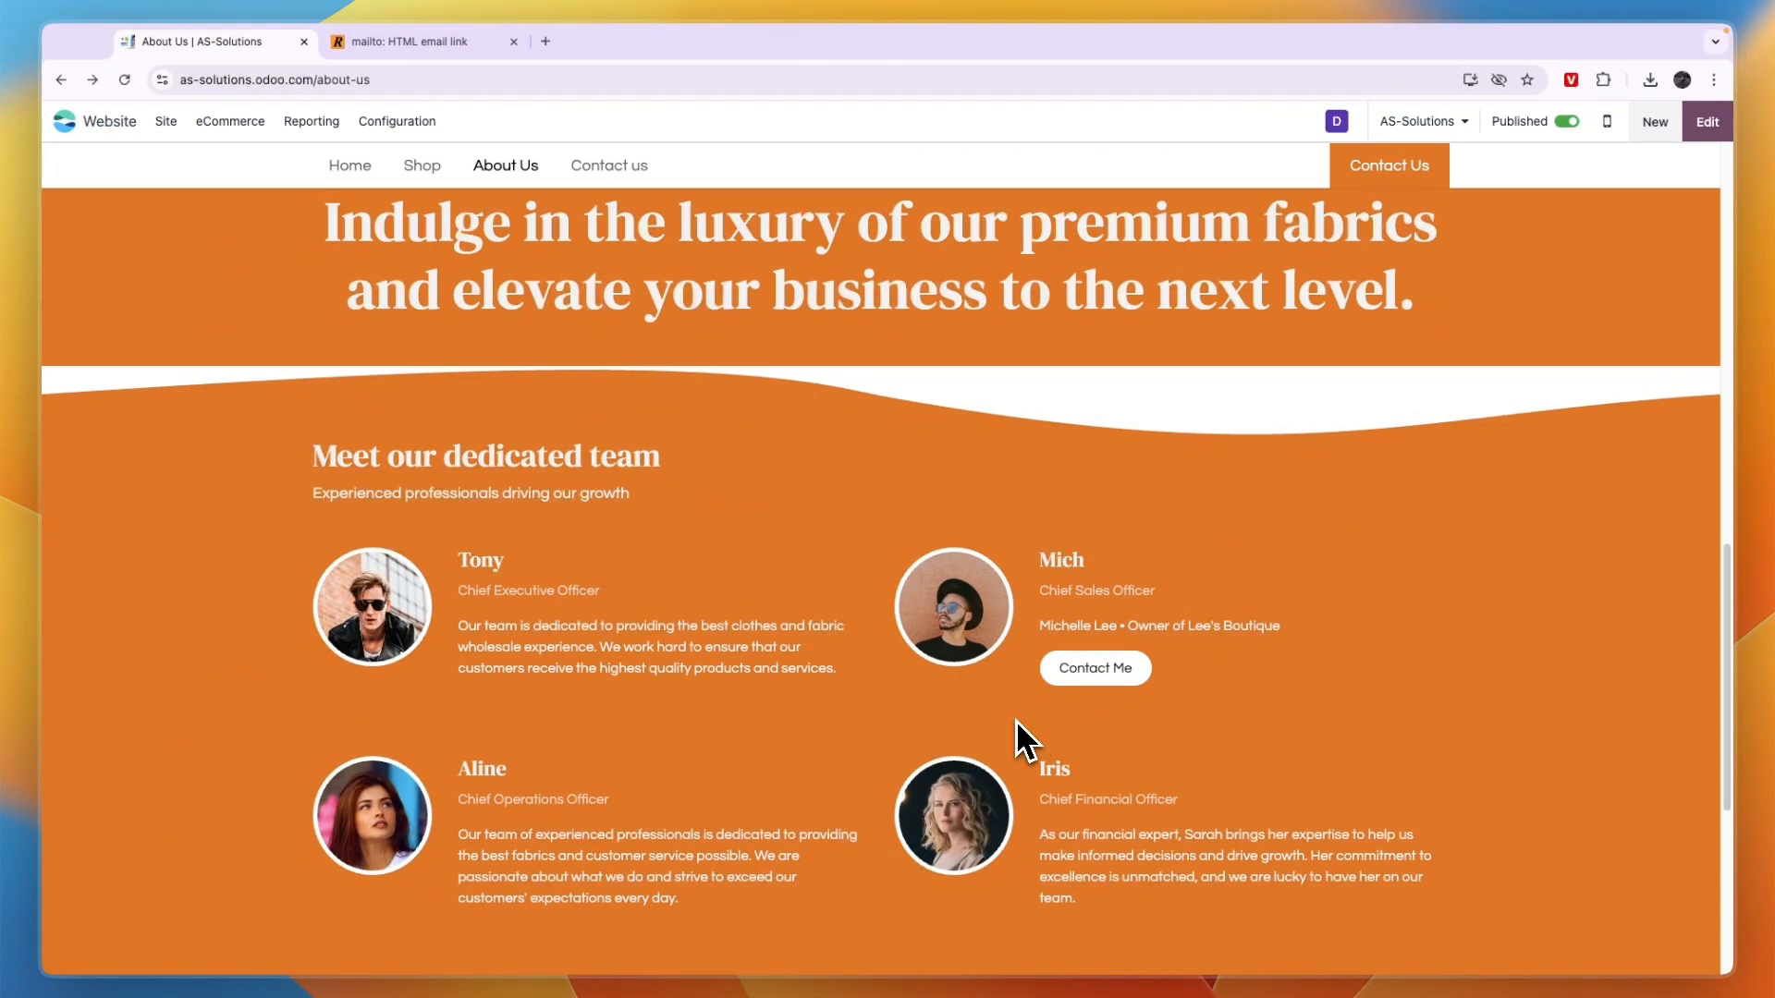